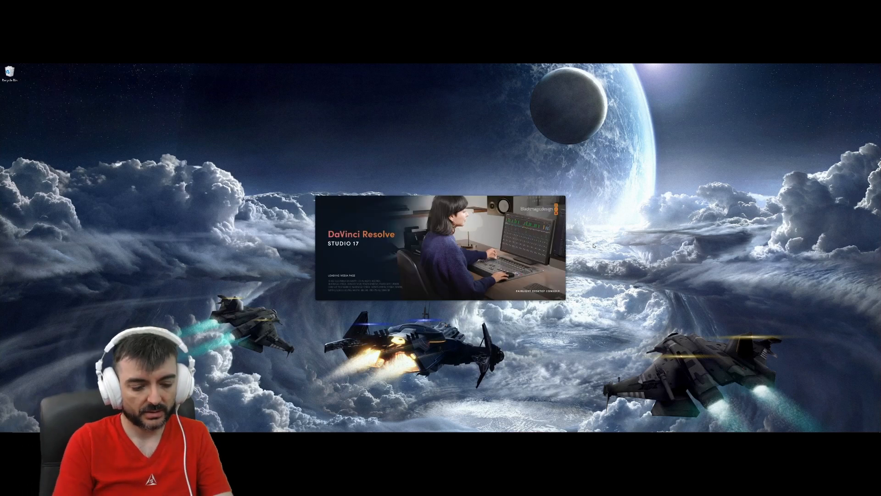
Browse Rocket BOX (R:) in File Explorer to the To convert\Output folder
{"action": "key", "text": "Win+e"}
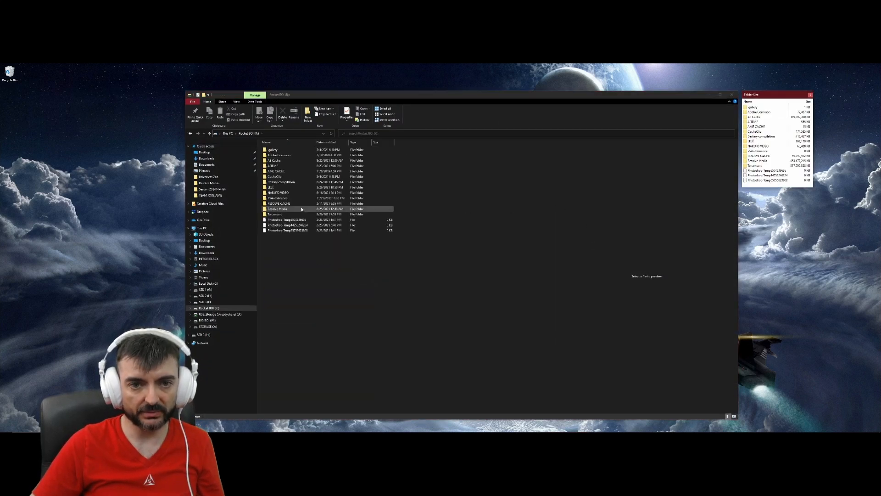
{"action": "left_click", "coordinate": [279, 203]}
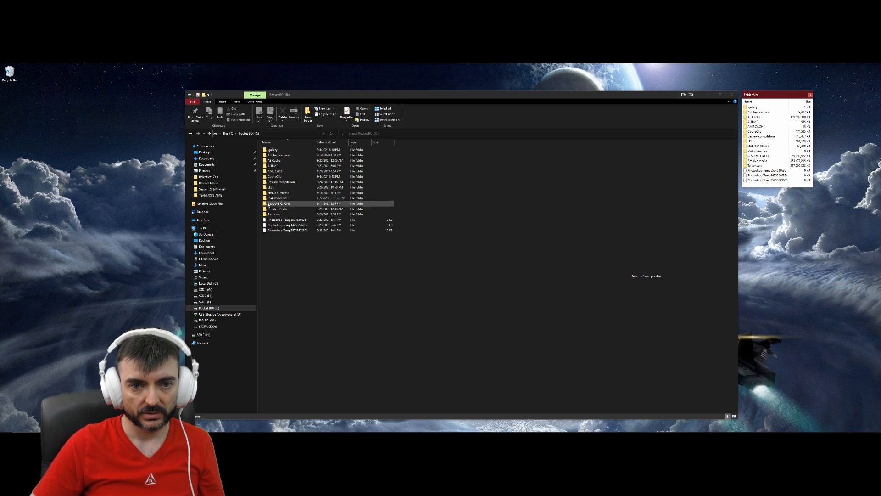
{"action": "double_click", "coordinate": [276, 214]}
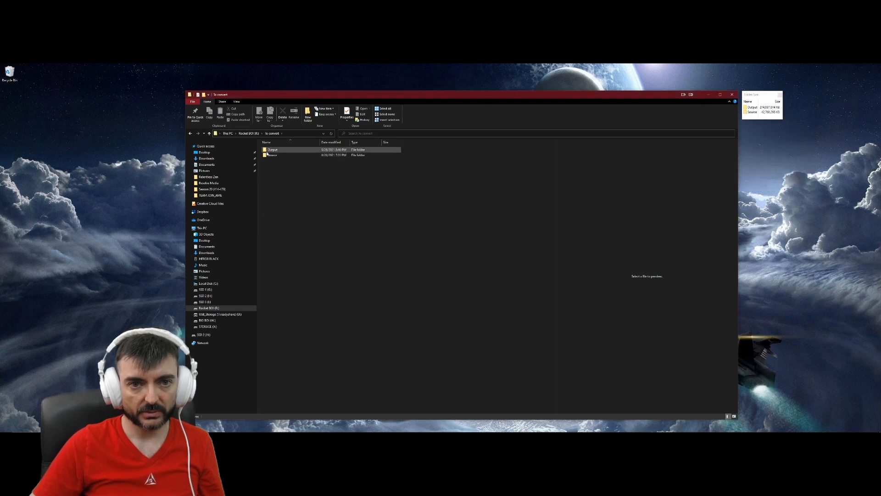
{"action": "double_click", "coordinate": [272, 149]}
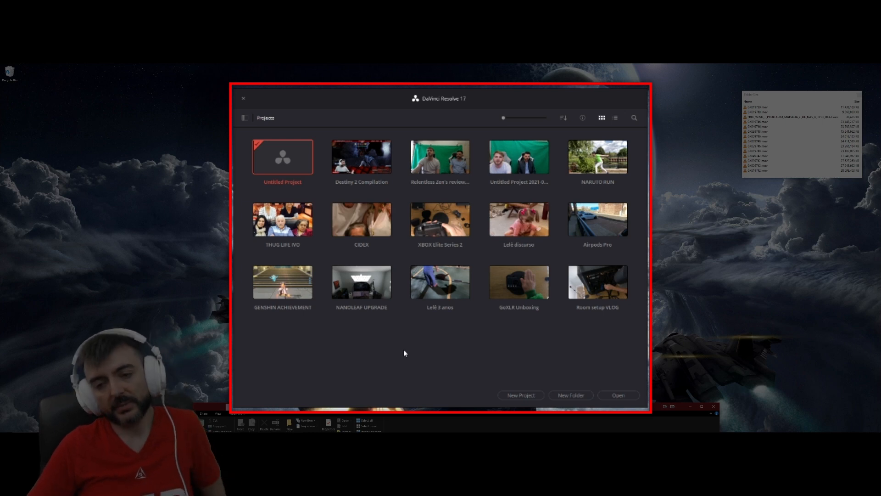
{"action": "mouse_move", "coordinate": [308, 157]}
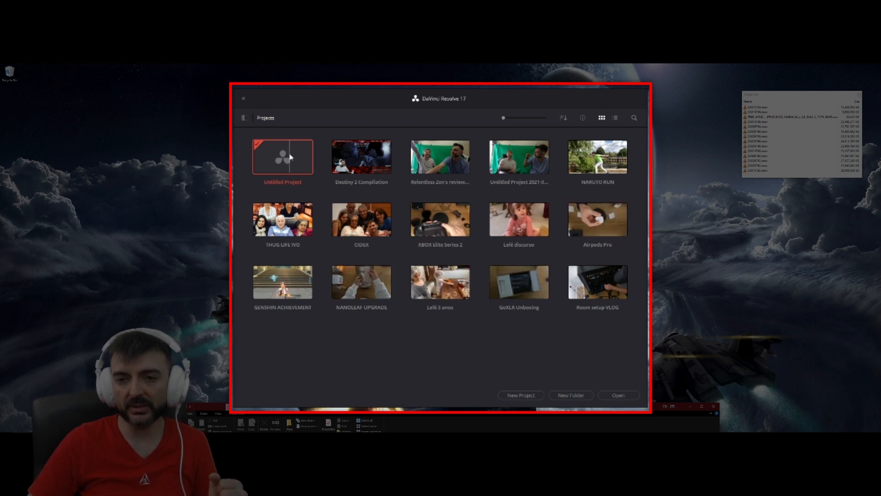
{"action": "left_click_drag", "start_coordinate": [503, 118], "coordinate": [514, 117]}
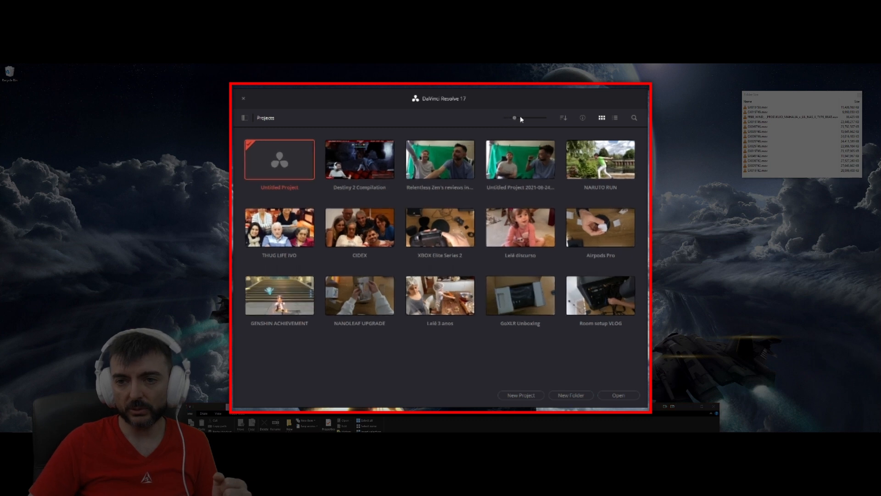
{"action": "left_click_drag", "start_coordinate": [514, 118], "coordinate": [519, 117]}
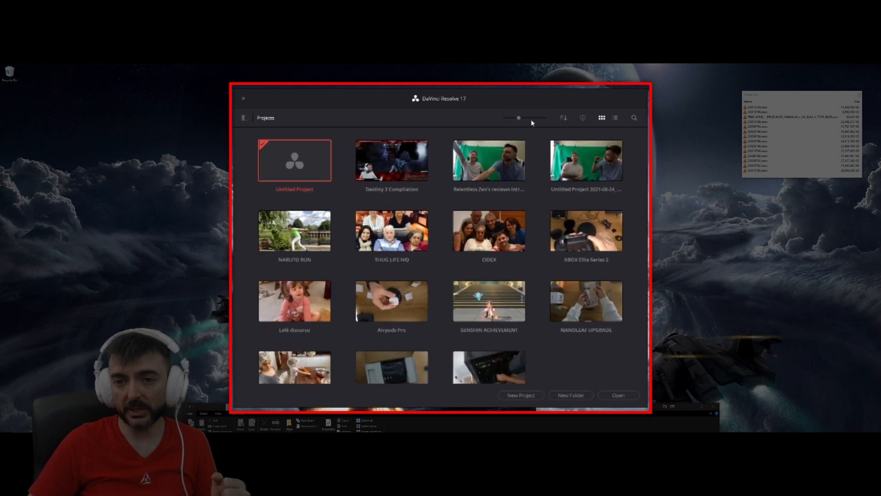
{"action": "left_click", "coordinate": [563, 118]}
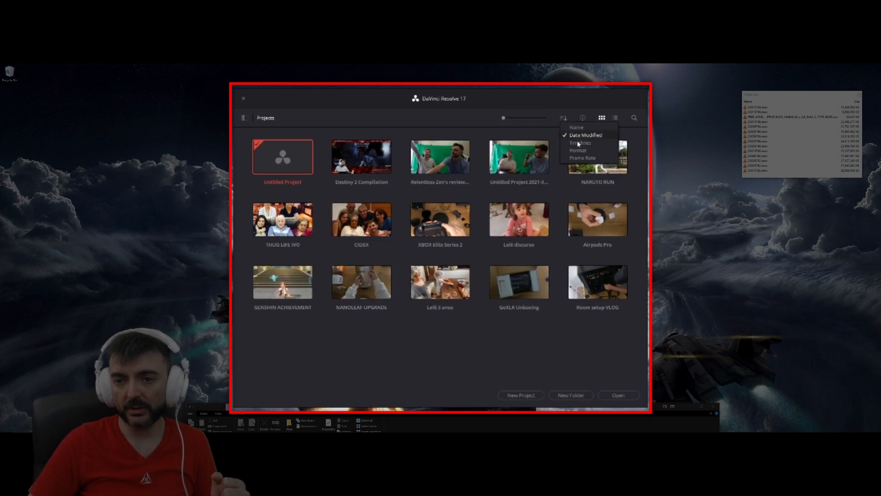
{"action": "left_click", "coordinate": [579, 142]}
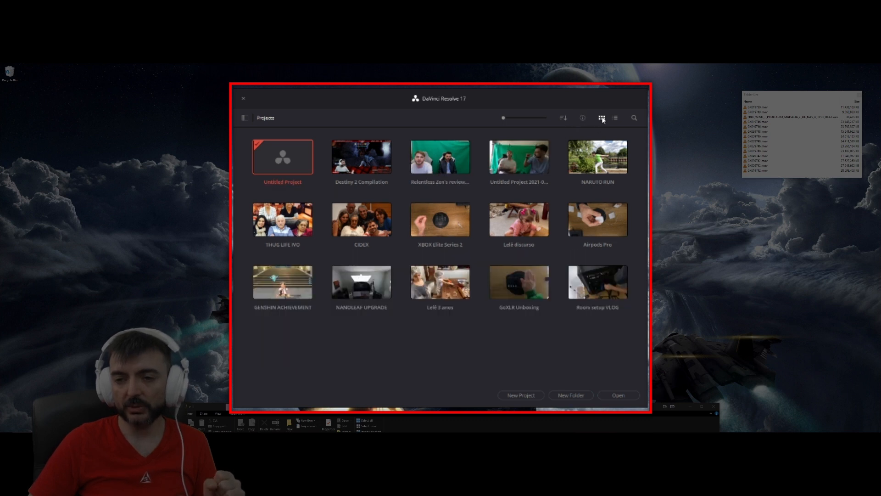
{"action": "left_click", "coordinate": [616, 118]}
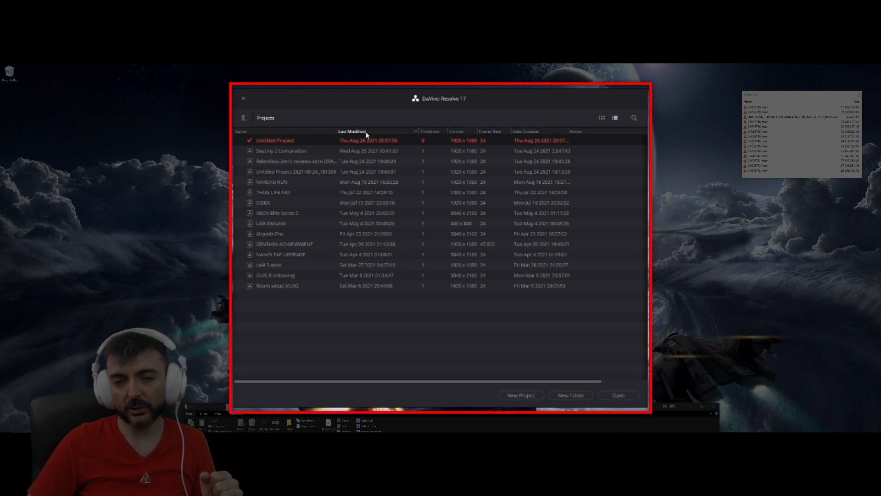
{"action": "left_click", "coordinate": [353, 132]}
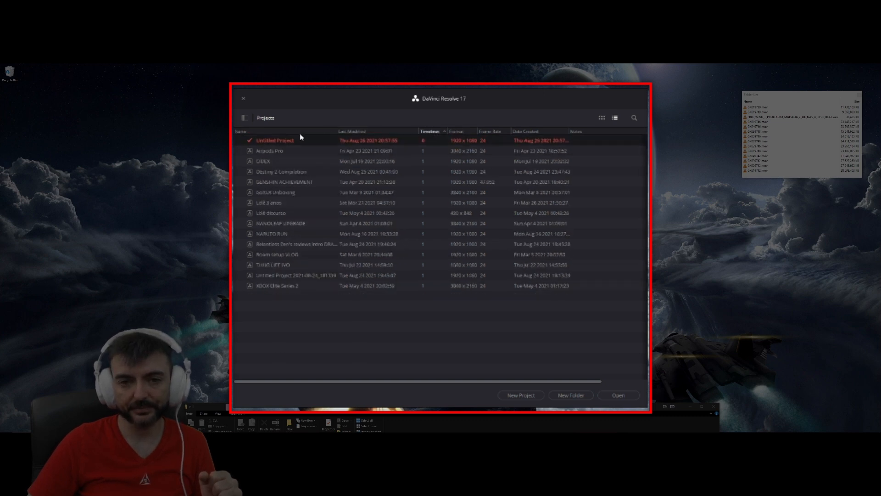
{"action": "left_click", "coordinate": [353, 131]}
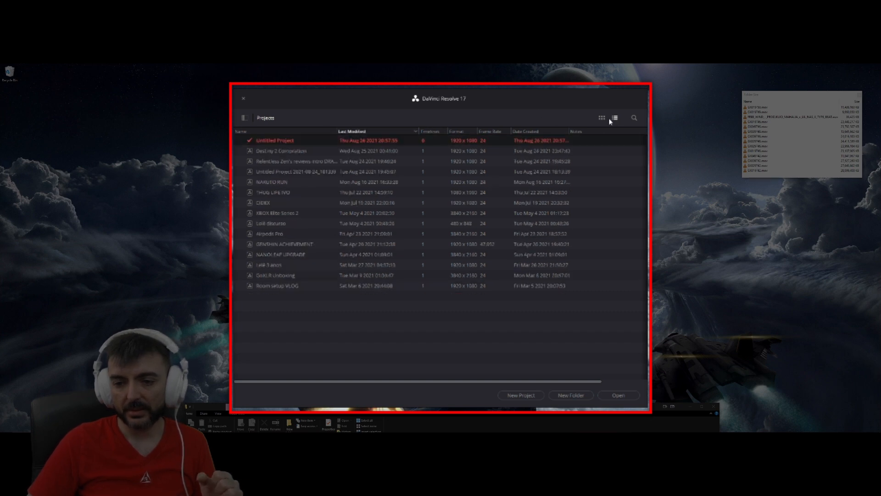
{"action": "left_click", "coordinate": [601, 118]}
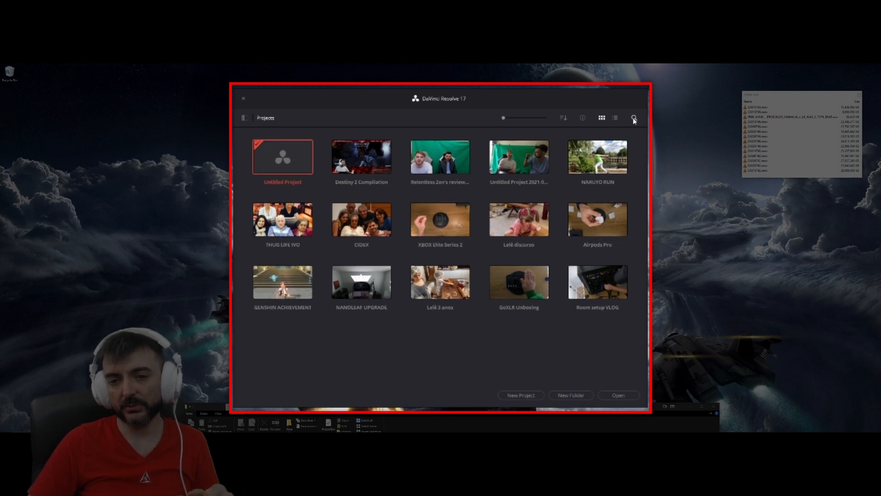
{"action": "mouse_move", "coordinate": [628, 123]}
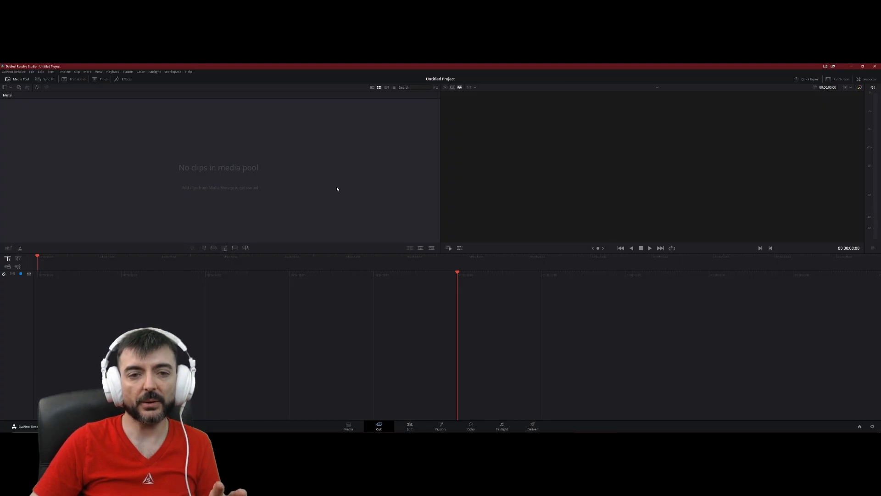
{"action": "mouse_move", "coordinate": [557, 221]}
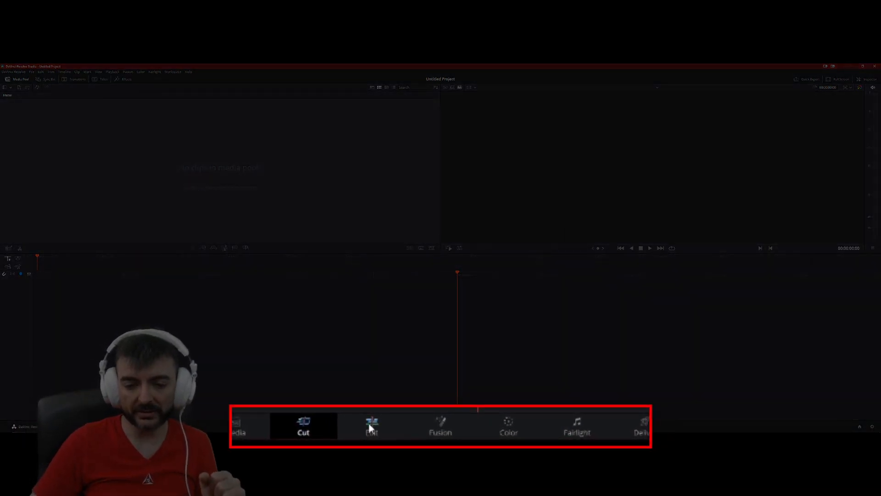
Move the untitled project from the Cut page to the Edit page
{"action": "left_click", "coordinate": [370, 427]}
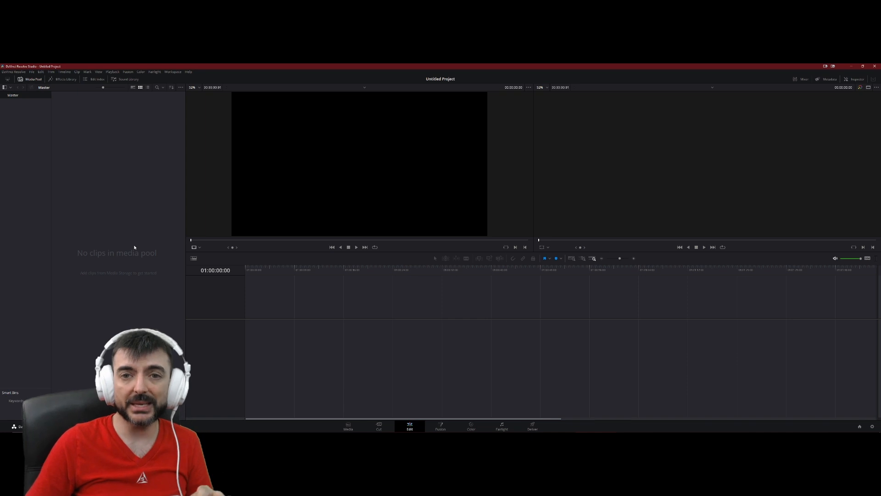
{"action": "mouse_move", "coordinate": [412, 170]}
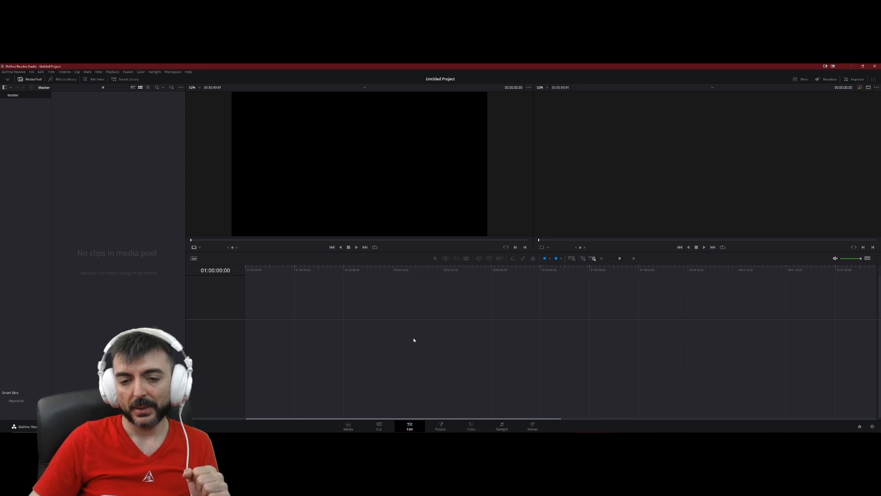
{"action": "mouse_move", "coordinate": [331, 302]}
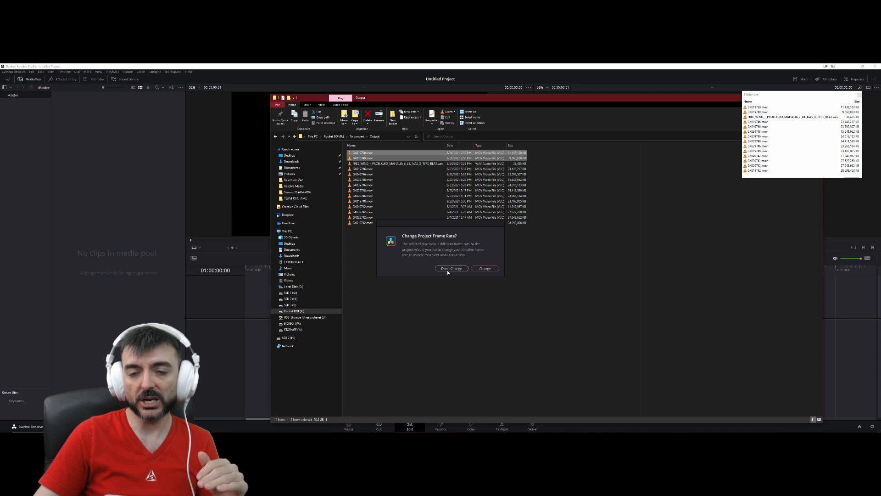
Choose Don't Change in the frame rate prompt when adding the clips
{"action": "left_click", "coordinate": [452, 268]}
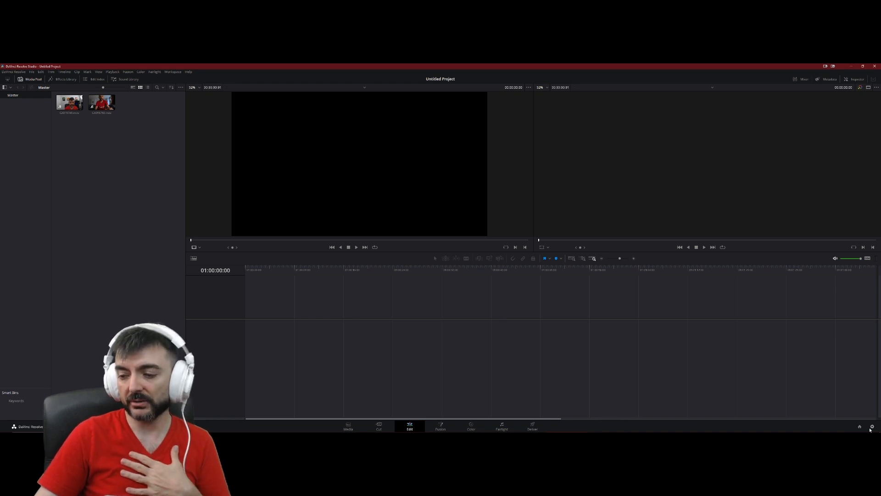
{"action": "left_click", "coordinate": [873, 426]}
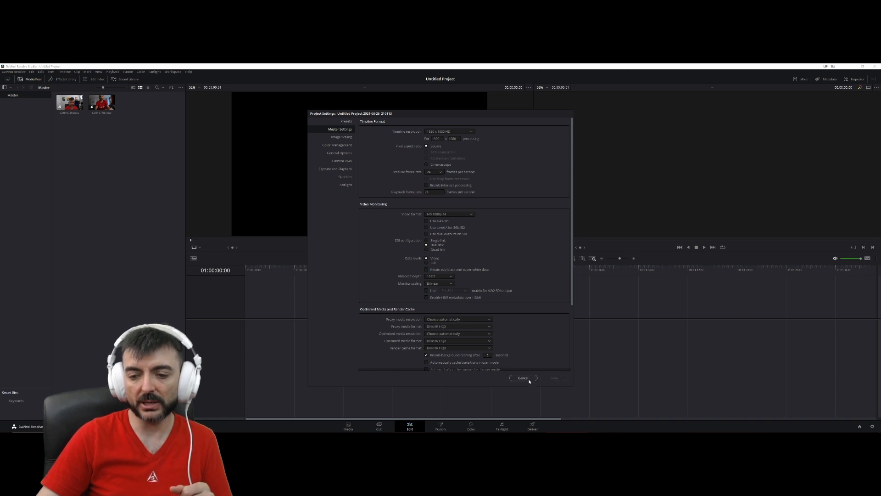
{"action": "left_click", "coordinate": [523, 378]}
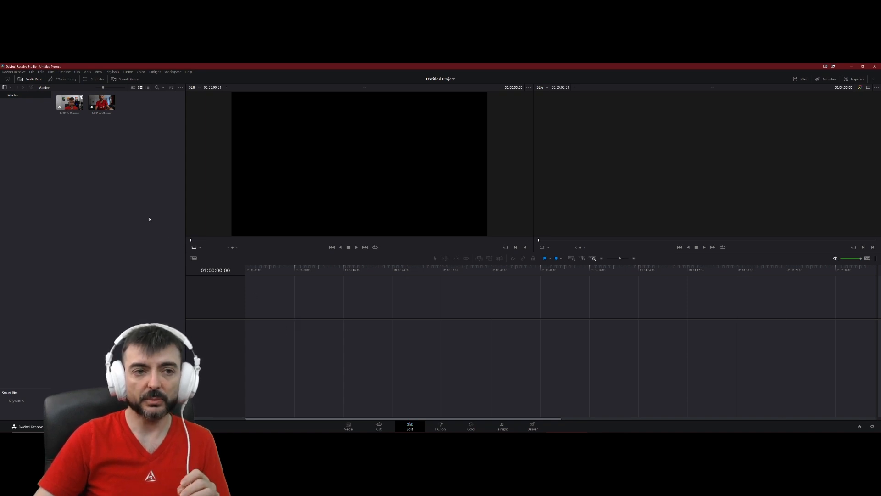
Build Timeline 1 from the second talking-head clip with F9
{"action": "left_click", "coordinate": [101, 102]}
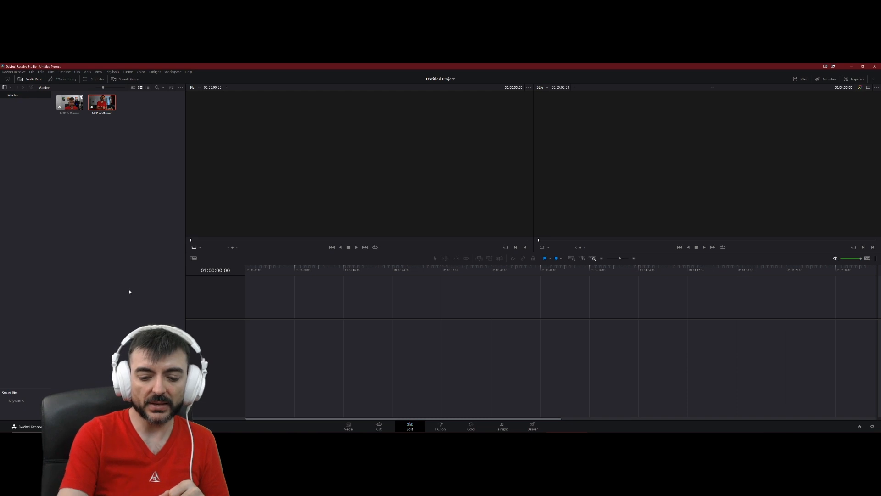
{"action": "key", "text": "F9"}
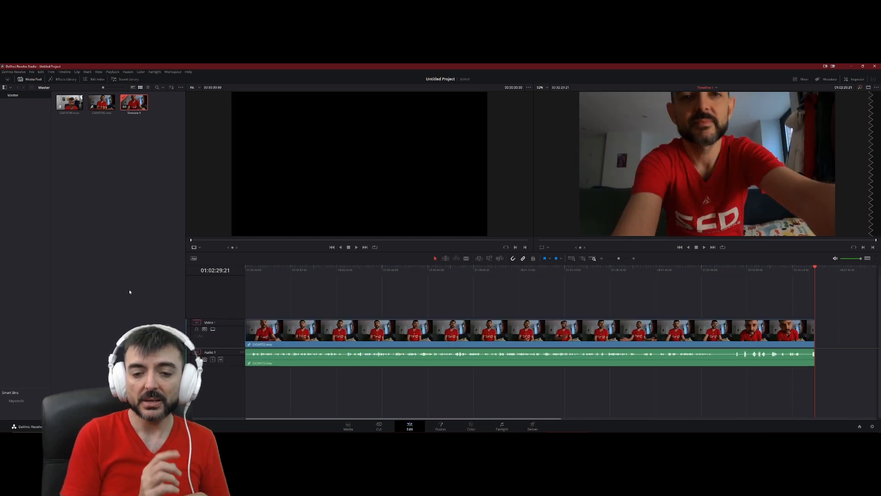
{"action": "mouse_move", "coordinate": [389, 306]}
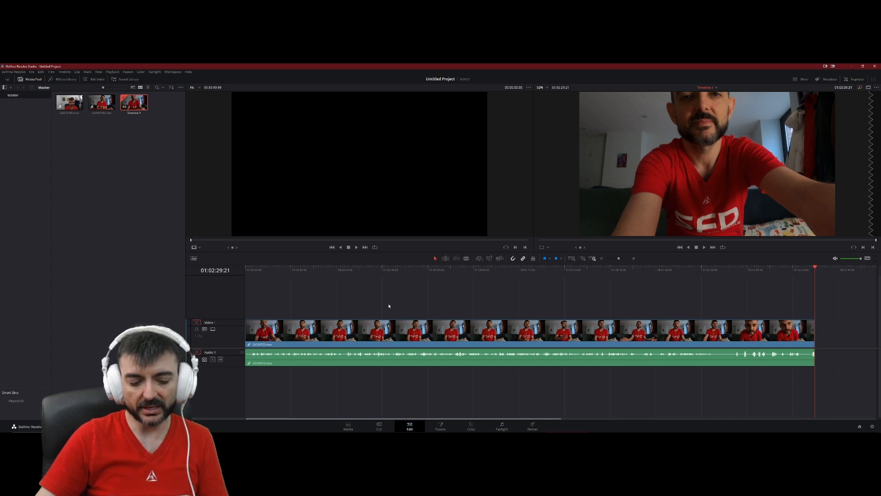
Zoom the timeline, jump the playhead to the start, and fit the clip with Shift+Z
{"action": "key", "text": "Shift+Z"}
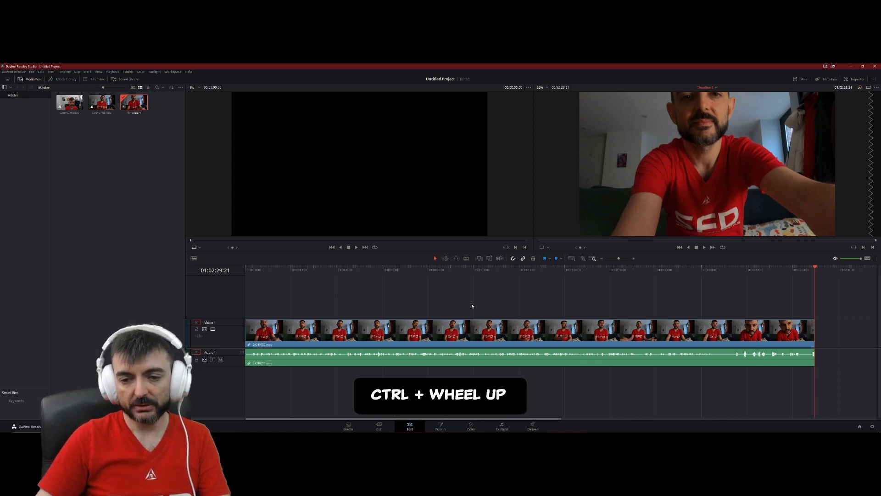
{"action": "scroll", "scroll_direction": "down", "scroll_amount": 3}
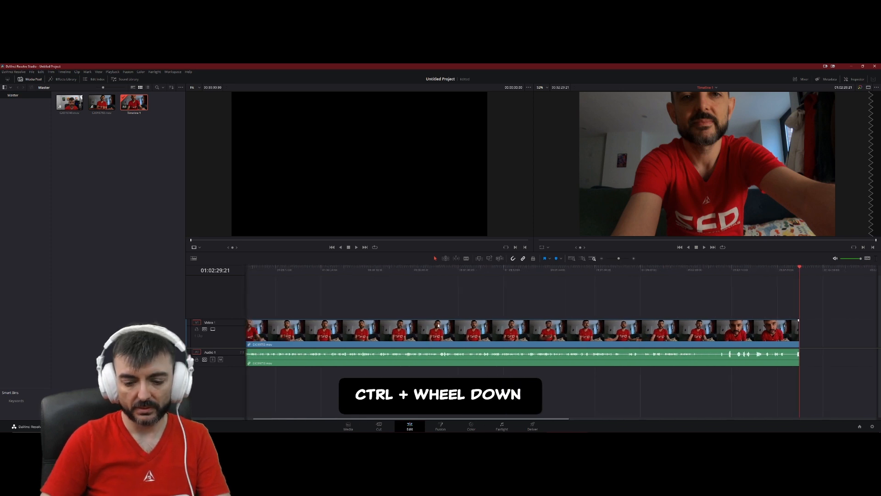
{"action": "key", "text": "Home"}
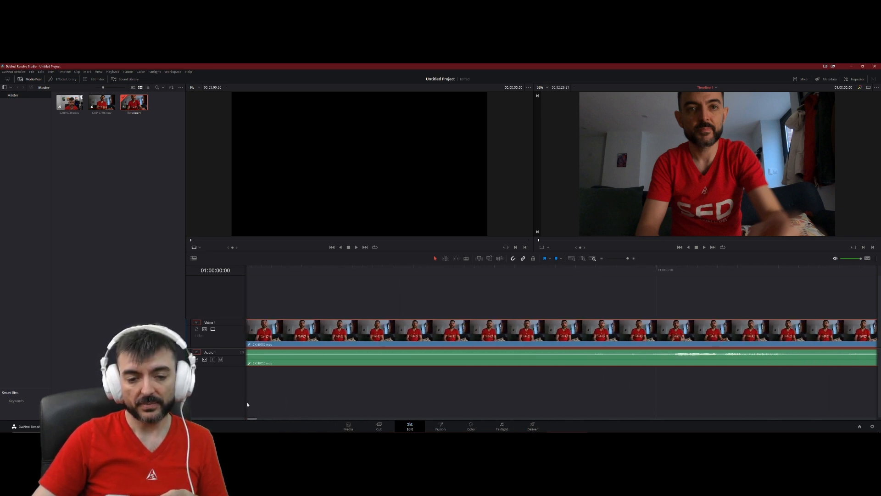
{"action": "key", "text": "shift"}
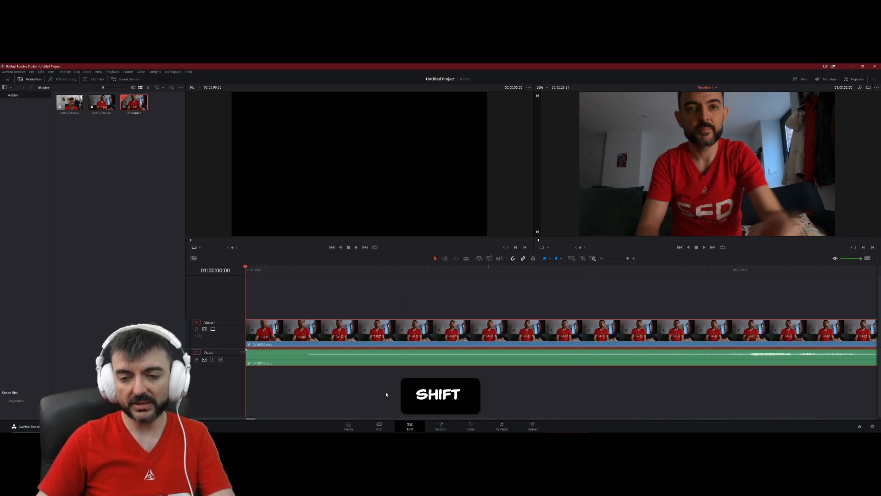
{"action": "key", "text": "shift+z"}
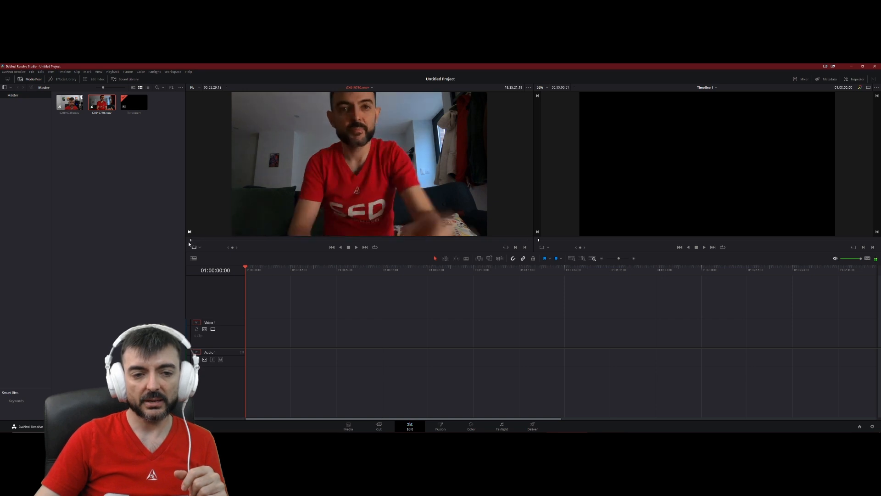
Play the second clip in the Source viewer to find the good part, then edit it into Timeline 1
{"action": "key", "text": "Space"}
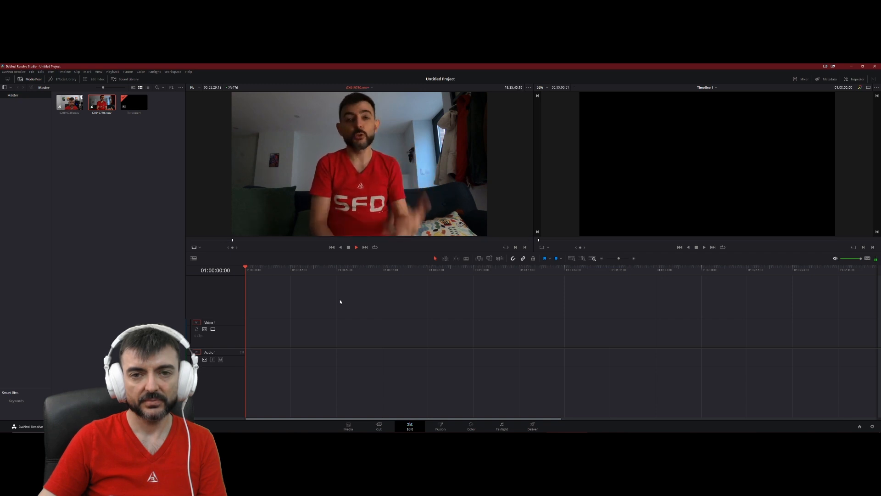
{"action": "key", "text": "space"}
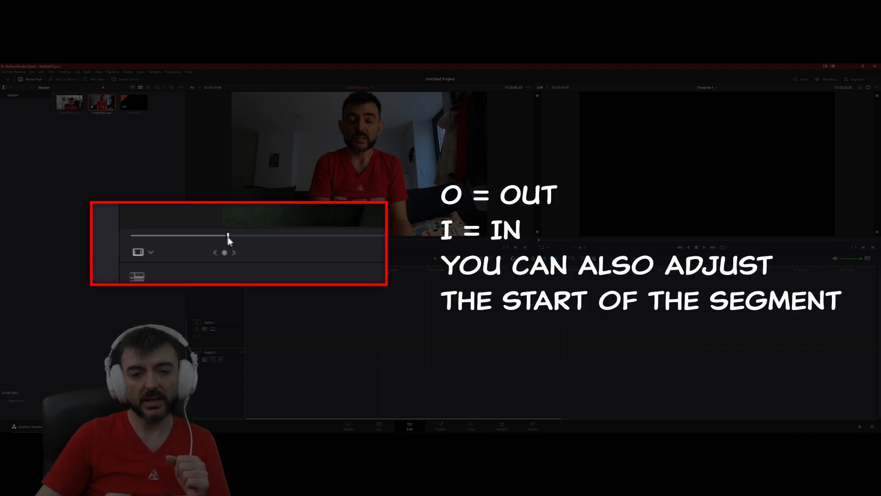
{"action": "mouse_move", "coordinate": [150, 248]}
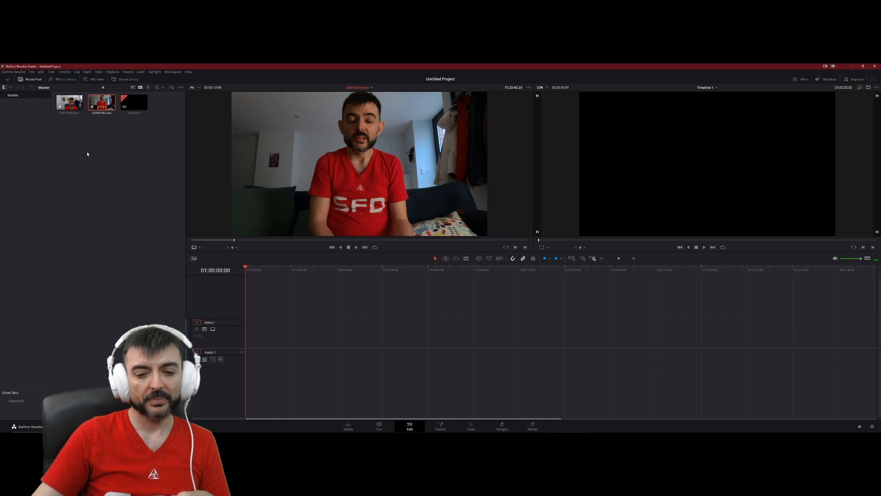
{"action": "key", "text": "F9"}
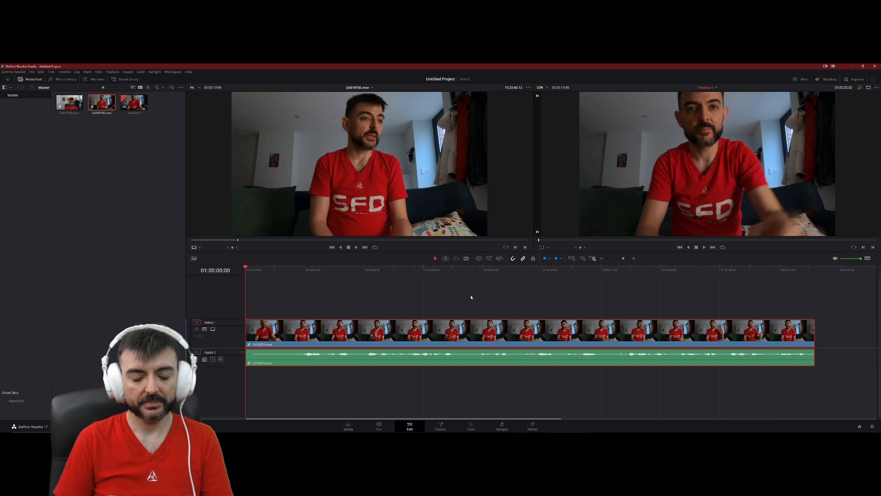
Play back the trimmed clip in Timeline 1, restarting once from the beginning
{"action": "key", "text": "space"}
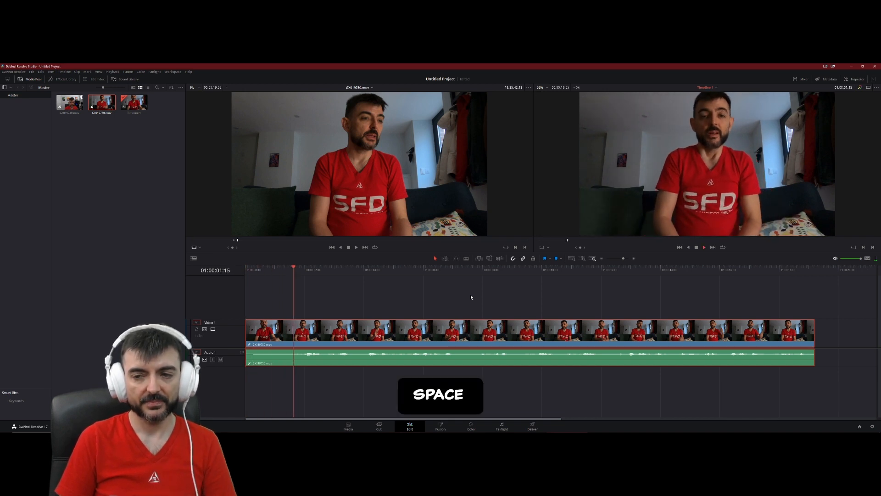
{"action": "key", "text": "space"}
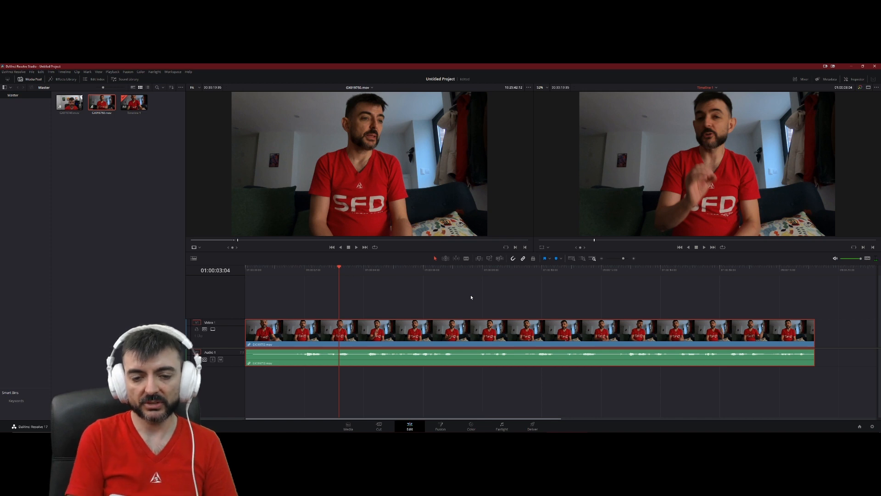
{"action": "key", "text": "space"}
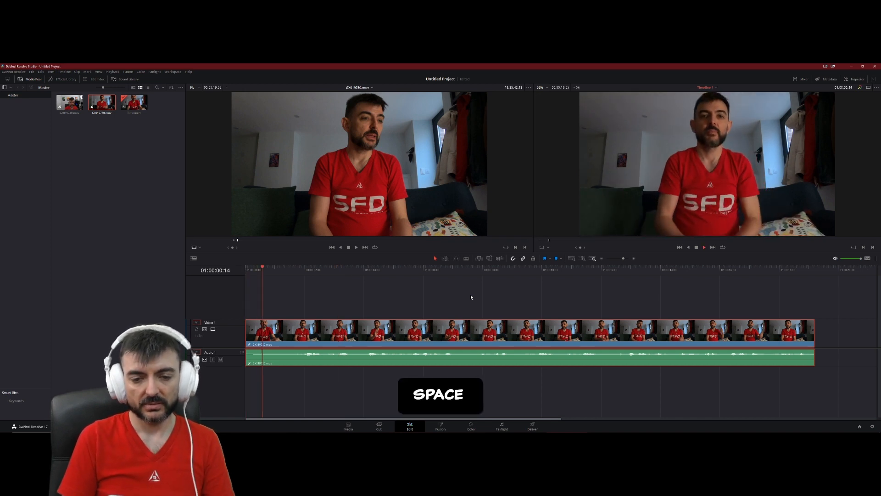
{"action": "key", "text": "space"}
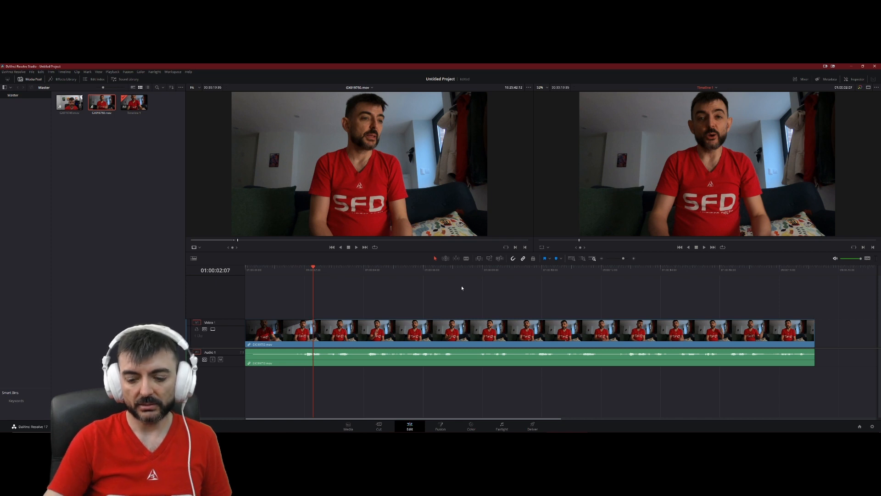
{"action": "key", "text": "space"}
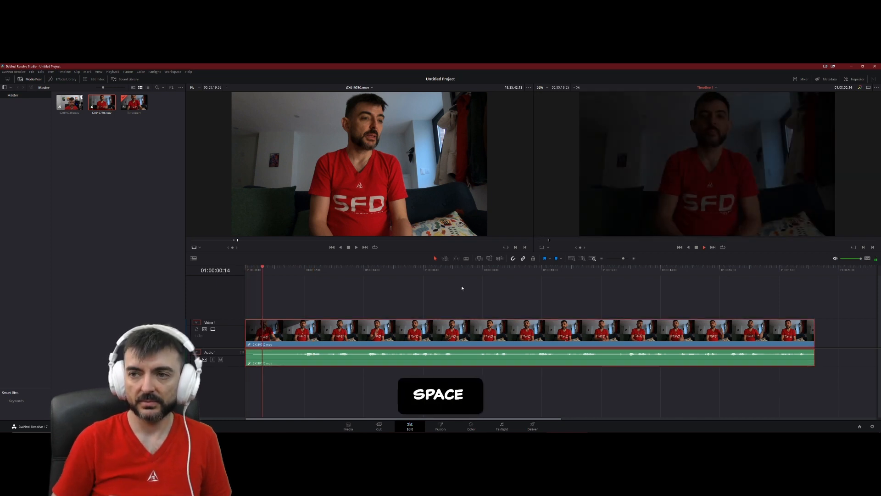
{"action": "key", "text": "space"}
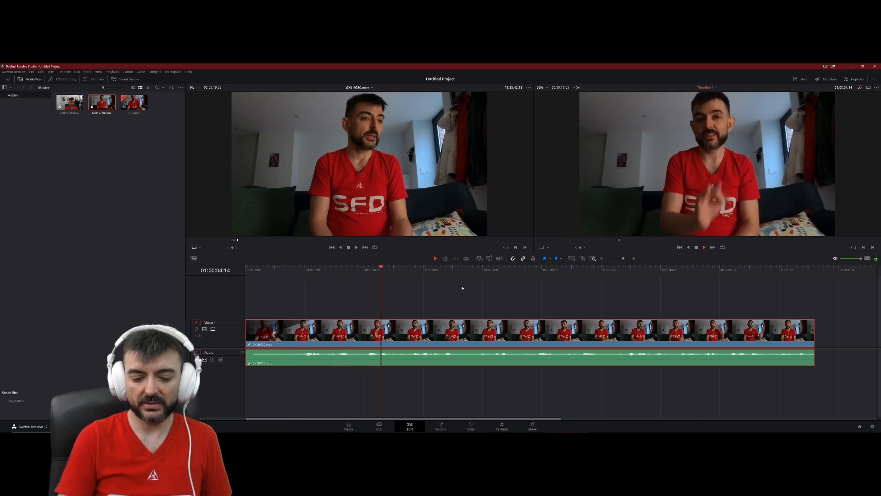
{"action": "key", "text": "Home"}
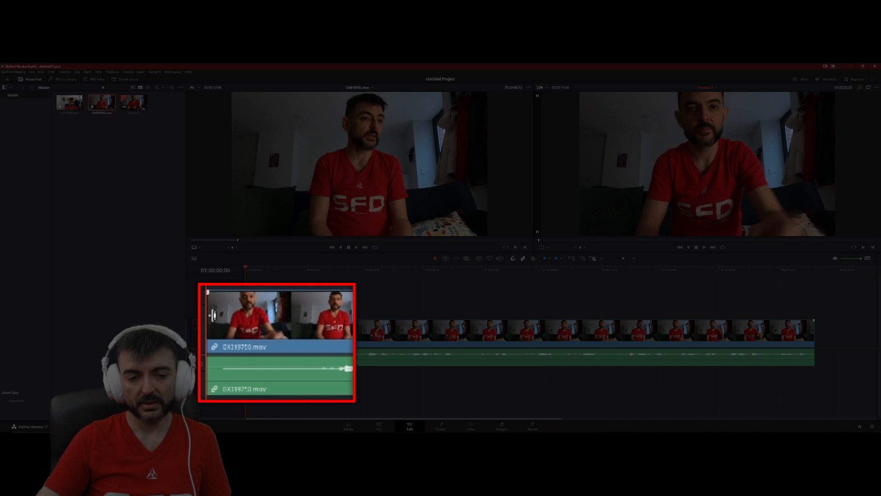
{"action": "right_click", "coordinate": [214, 318]}
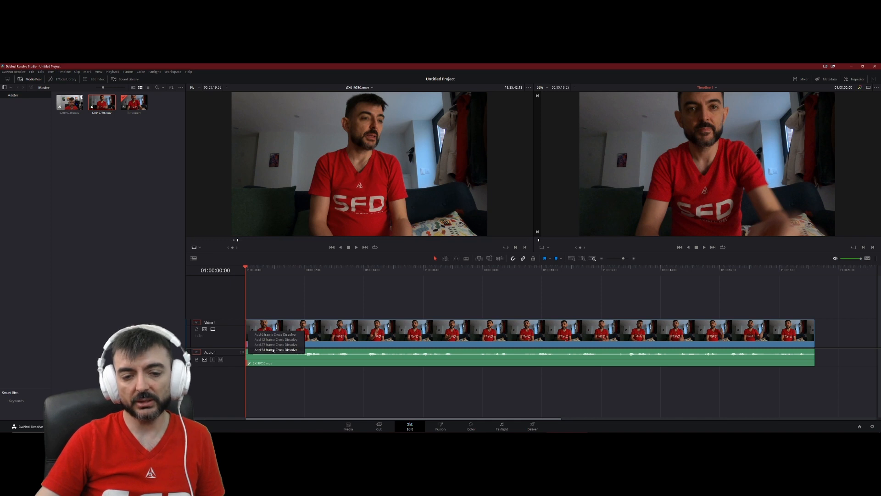
{"action": "left_click", "coordinate": [275, 349]}
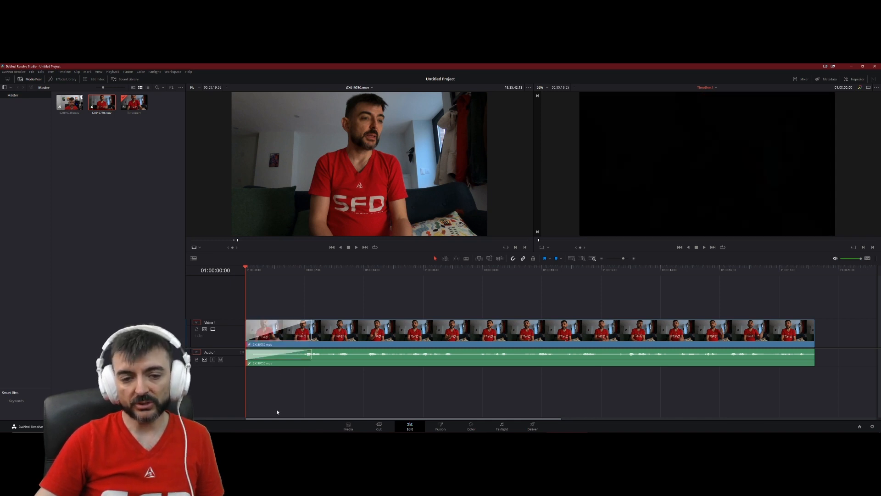
{"action": "key", "text": "space"}
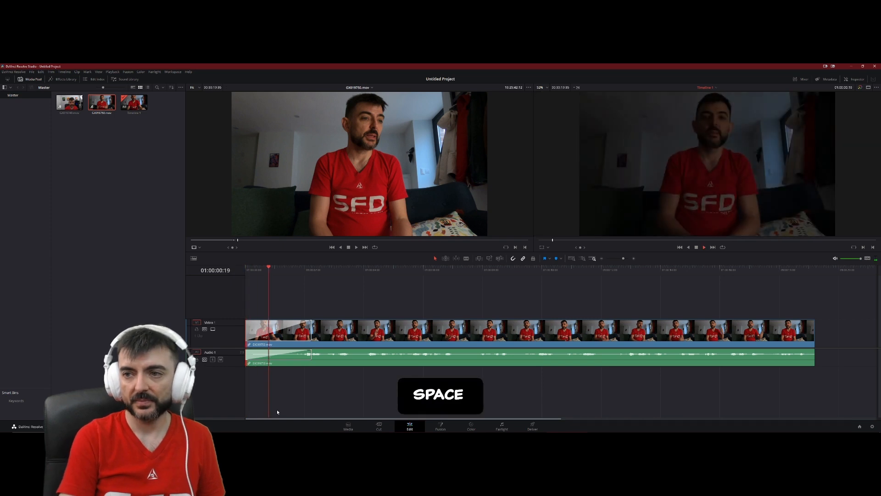
{"action": "key", "text": "space"}
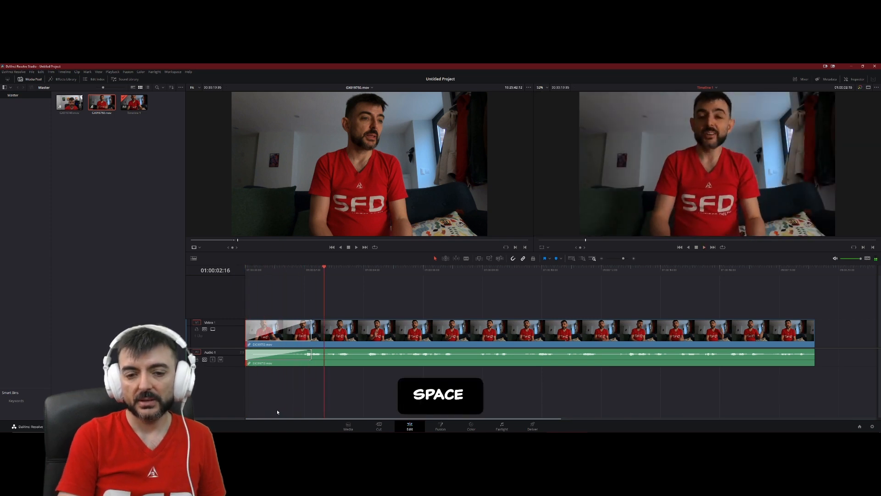
{"action": "key", "text": "space"}
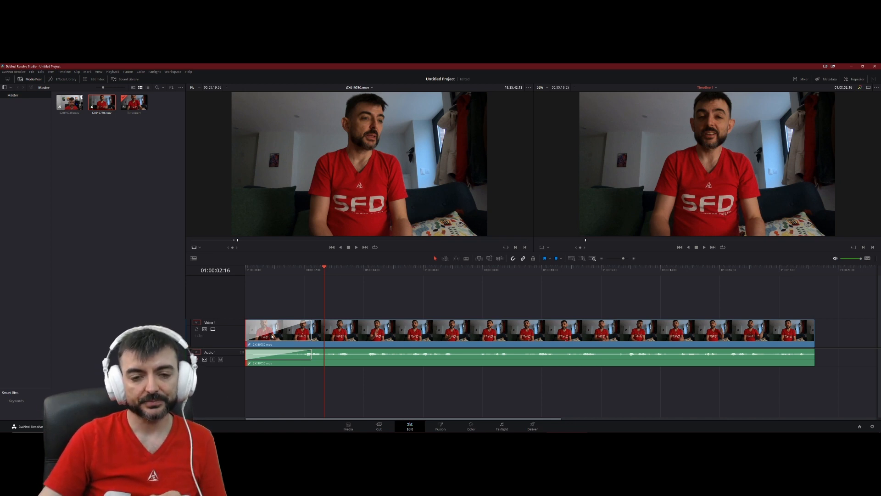
{"action": "key", "text": "ctrl+z"}
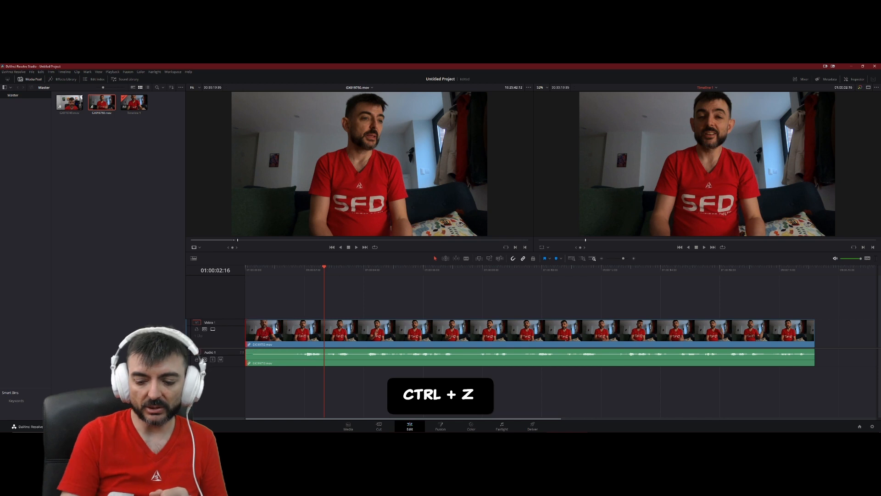
{"action": "key", "text": "Home"}
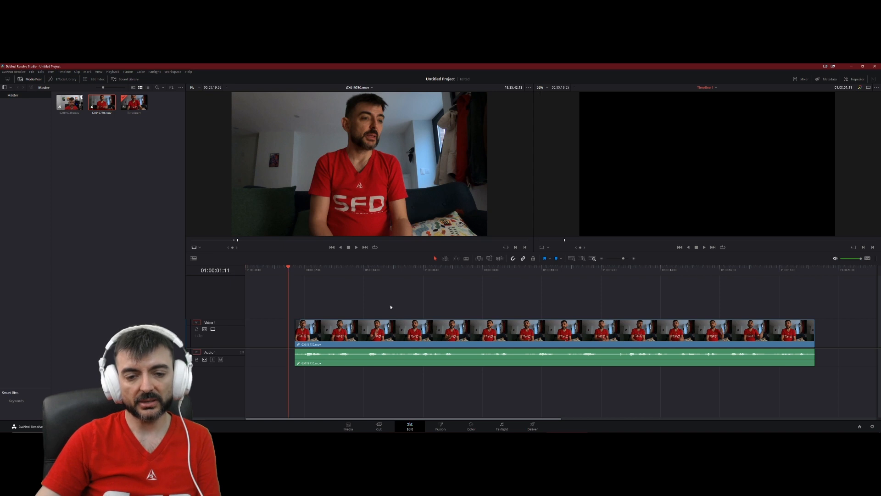
{"action": "key", "text": "space"}
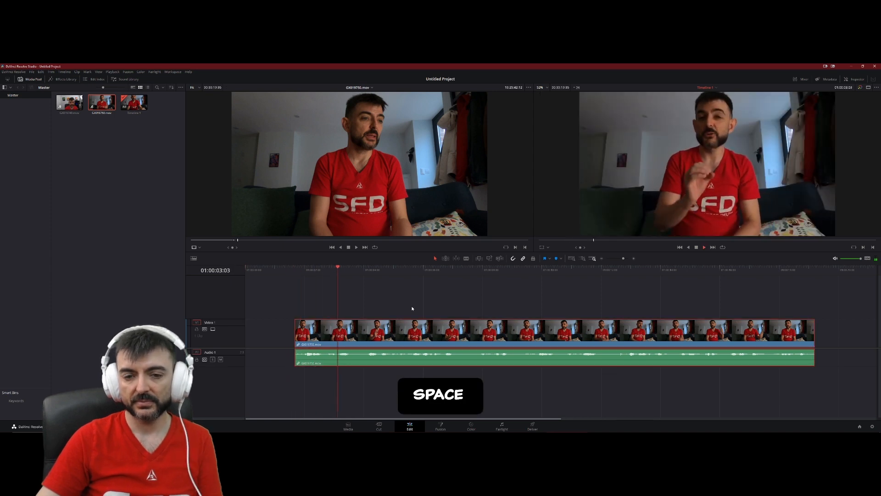
{"action": "key", "text": "space"}
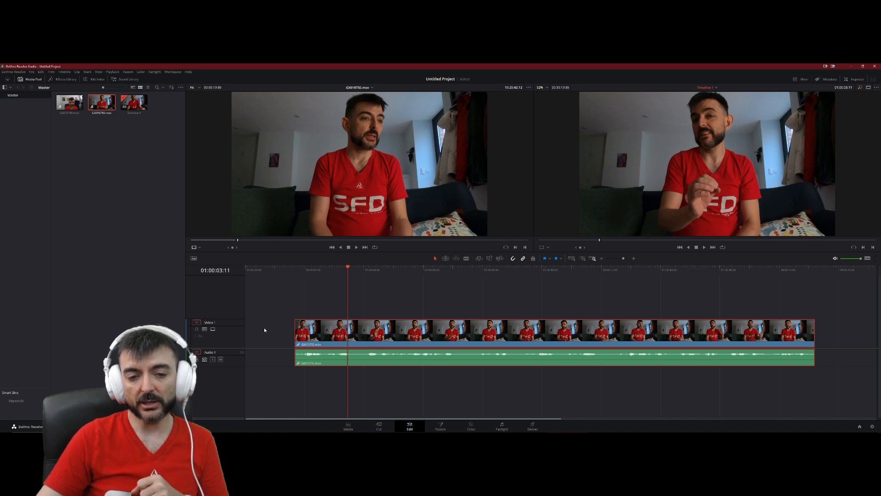
{"action": "mouse_move", "coordinate": [346, 307]}
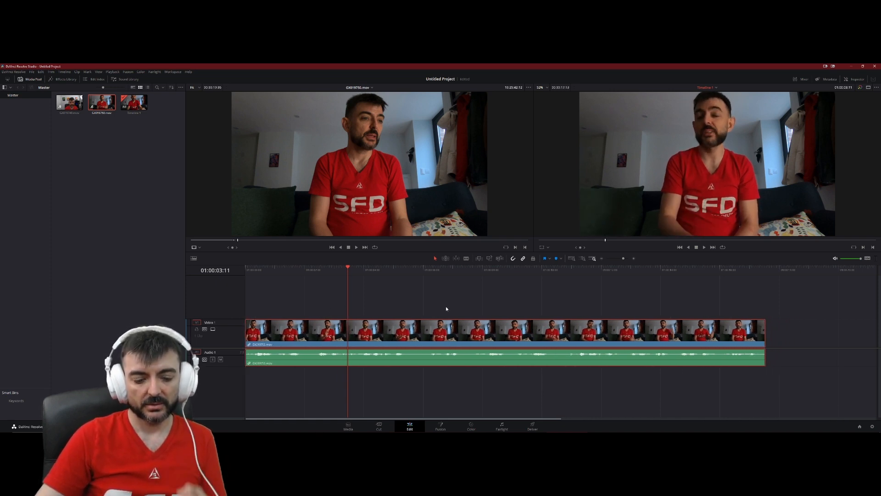
{"action": "key", "text": "ctrl+z"}
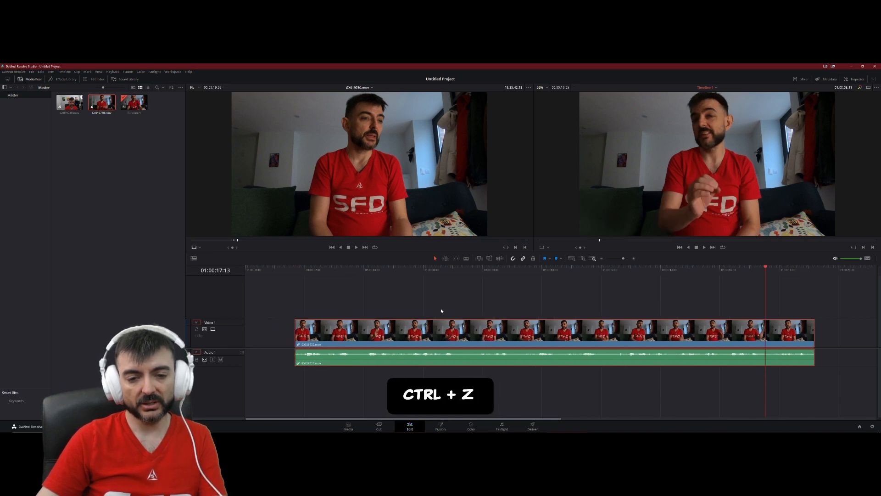
{"action": "key", "text": "Ctrl+Z"}
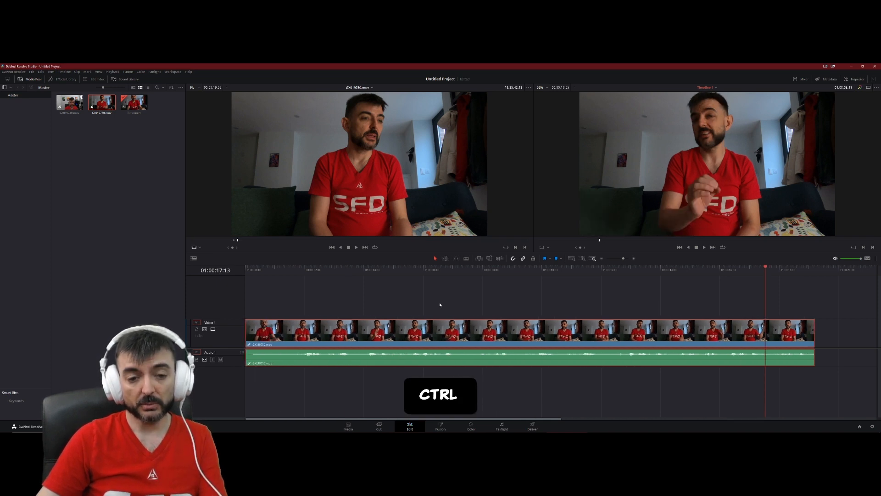
{"action": "key", "text": "space"}
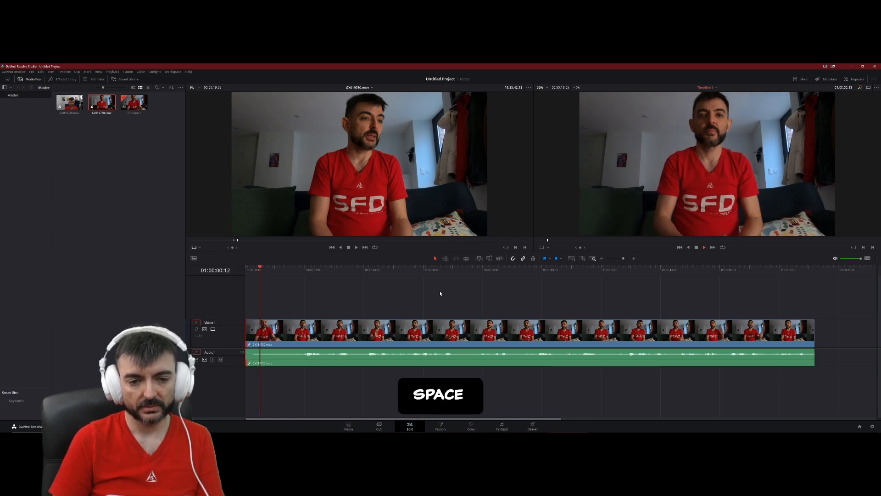
Review the edit from the beginning, then switch to Trim Edit Mode
{"action": "key", "text": "space"}
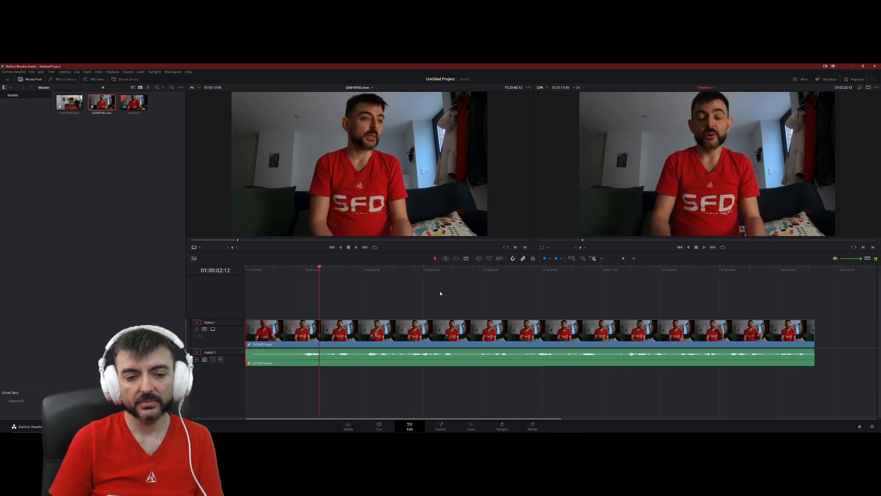
{"action": "key", "text": "space"}
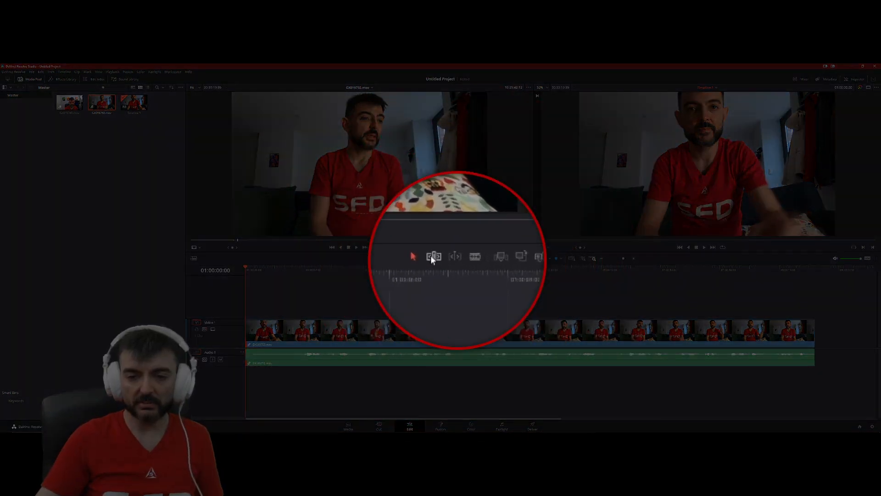
{"action": "mouse_move", "coordinate": [434, 256]}
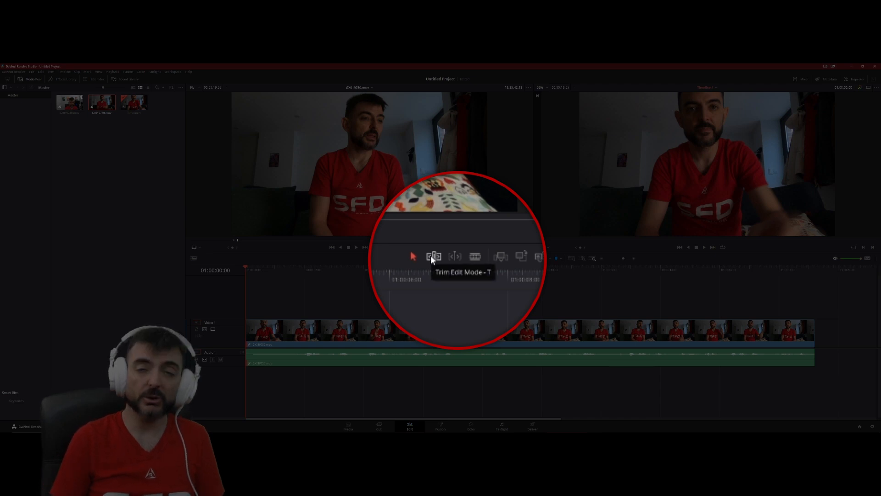
{"action": "left_click", "coordinate": [433, 256]}
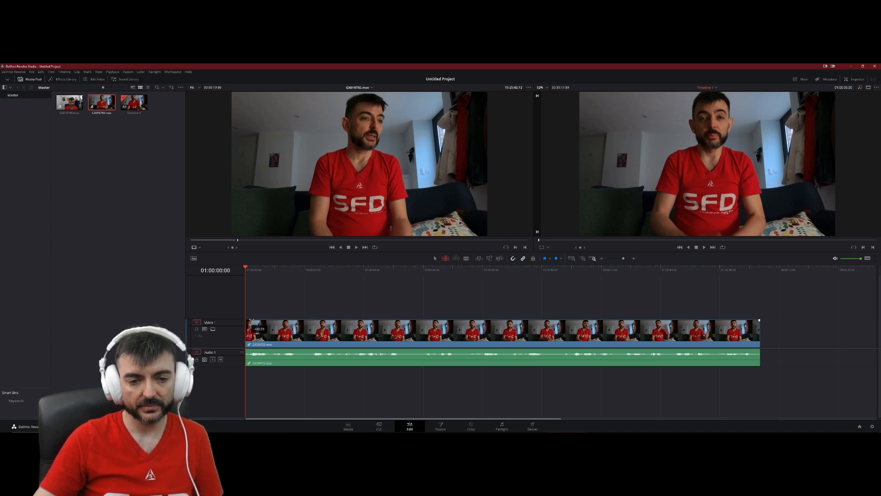
Replay the re-trimmed opening of the talking-head clip several times to check it
{"action": "key", "text": "Space"}
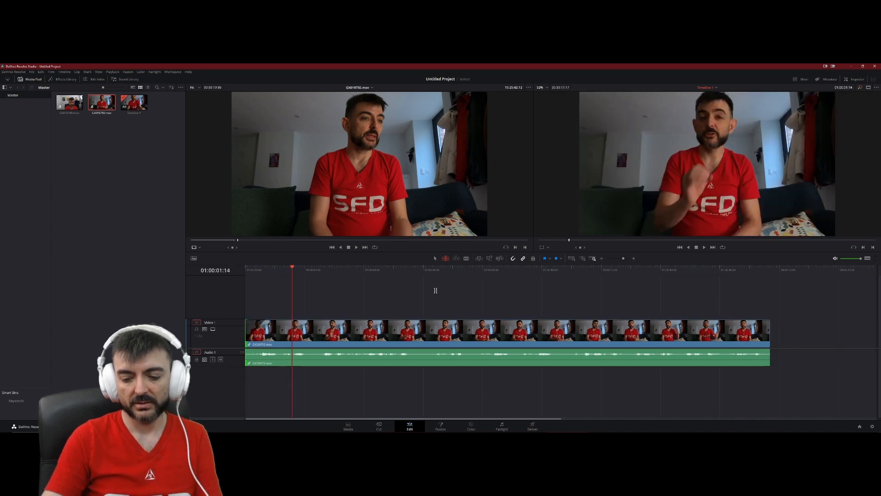
{"action": "key", "text": "space"}
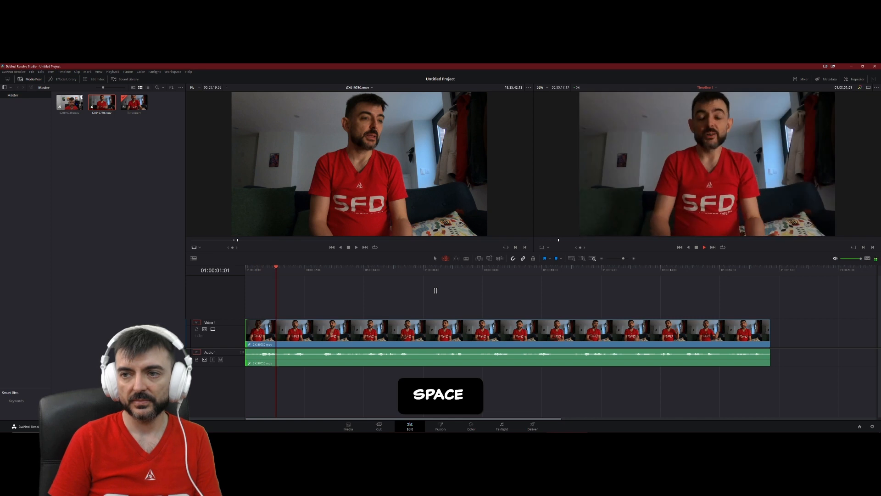
{"action": "key", "text": "SPACE"}
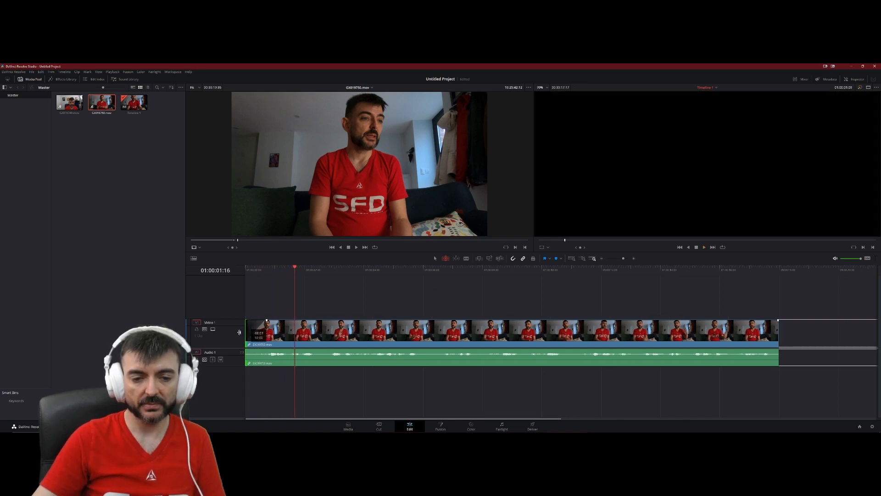
{"action": "key", "text": "space"}
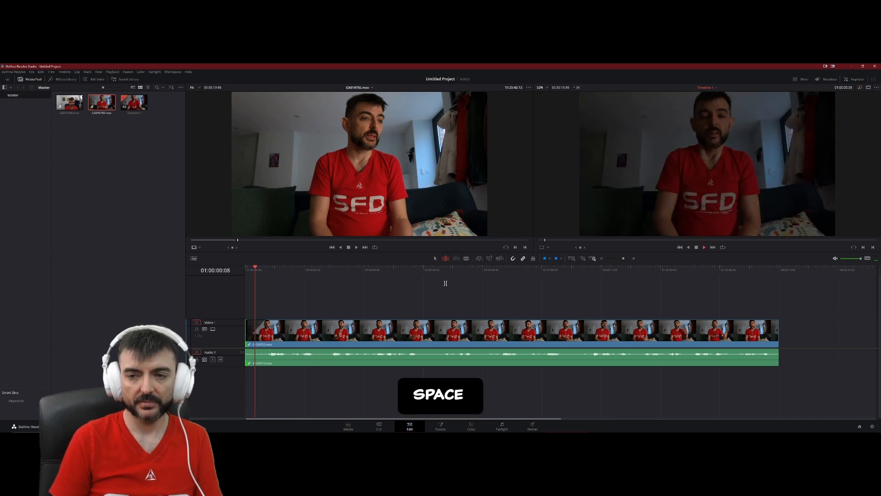
{"action": "key", "text": "space"}
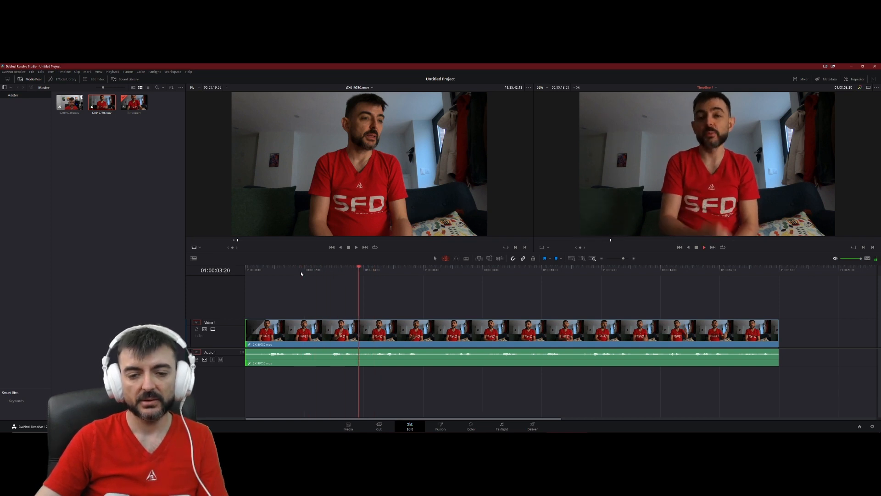
{"action": "key", "text": "space"}
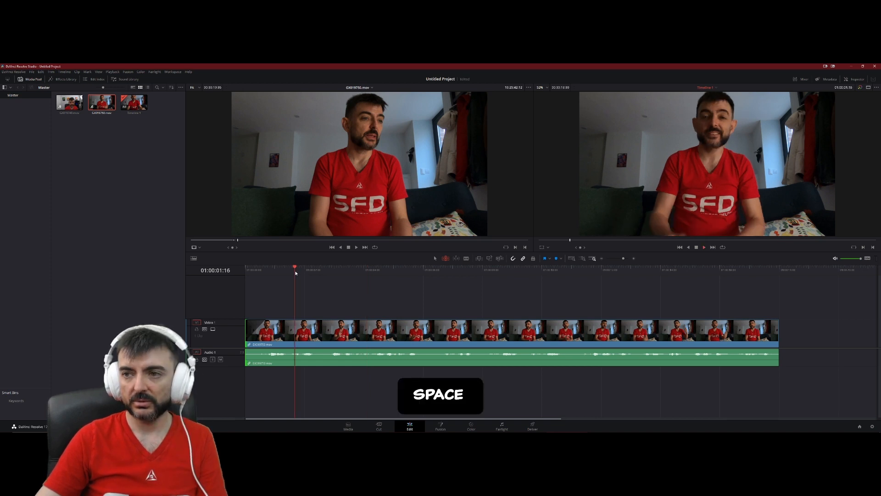
{"action": "key", "text": "space"}
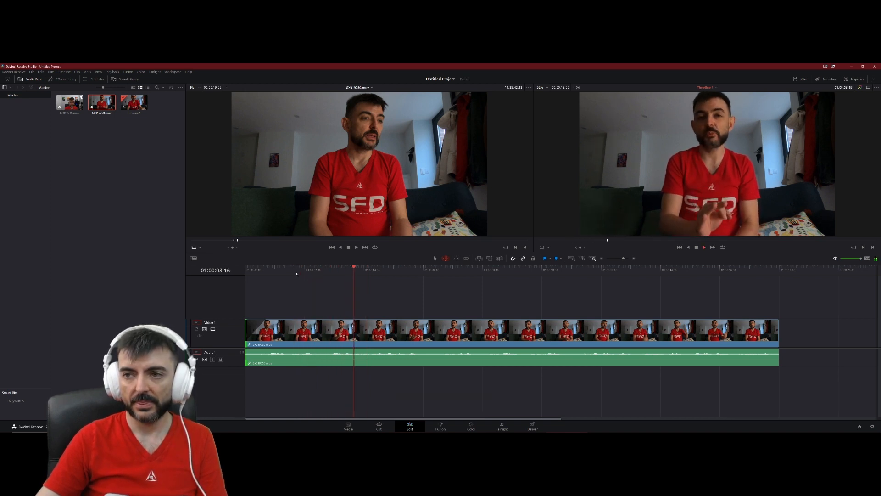
{"action": "key", "text": "space"}
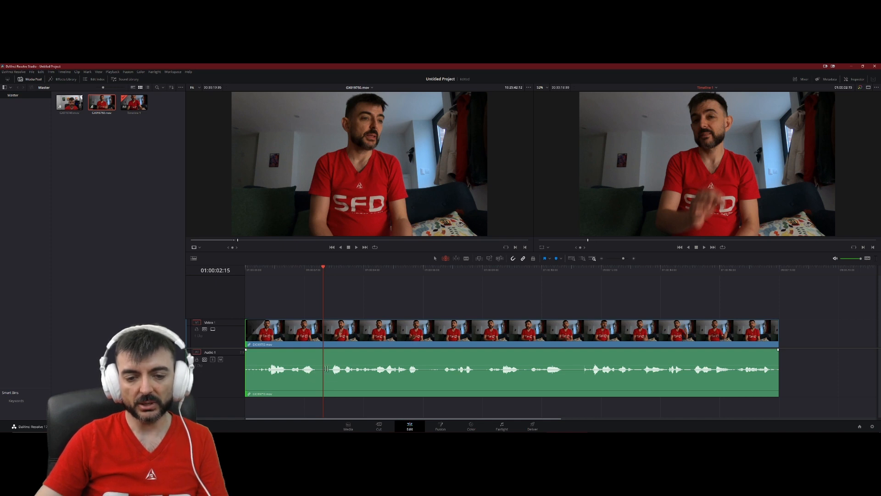
Set the playhead about one second in and play to find a pause
{"action": "left_click", "coordinate": [292, 269]}
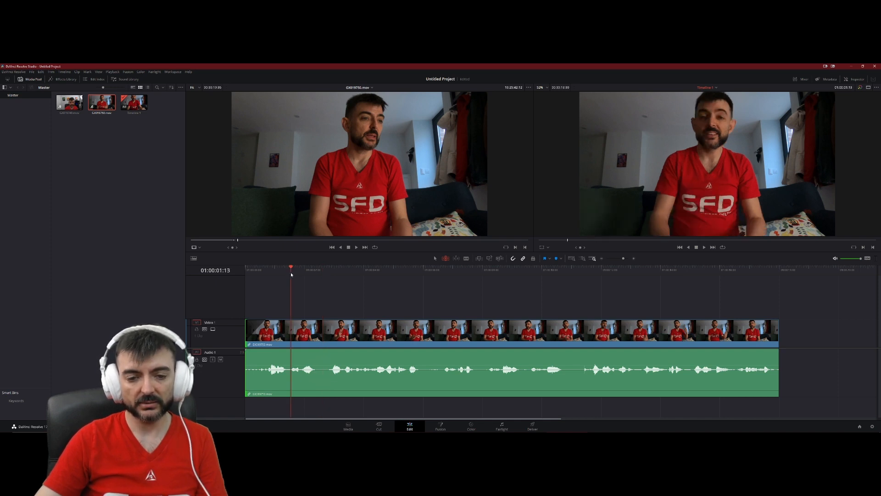
{"action": "key", "text": "space"}
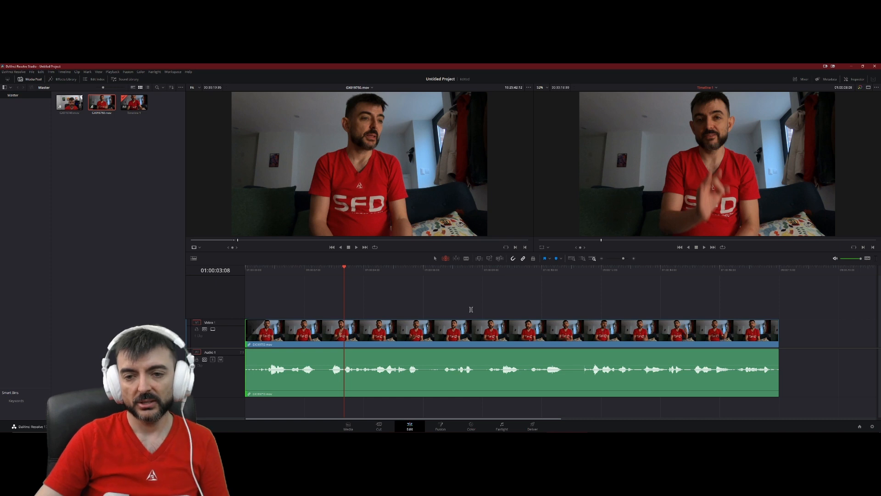
{"action": "mouse_move", "coordinate": [467, 258]}
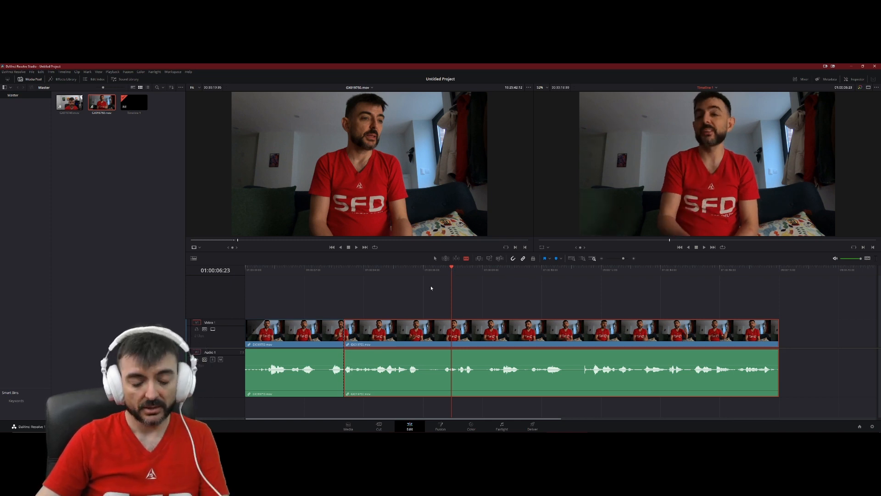
Undo and redo the recent edits, leaving the clip cut about two seconds in
{"action": "key", "text": "ctrl+z"}
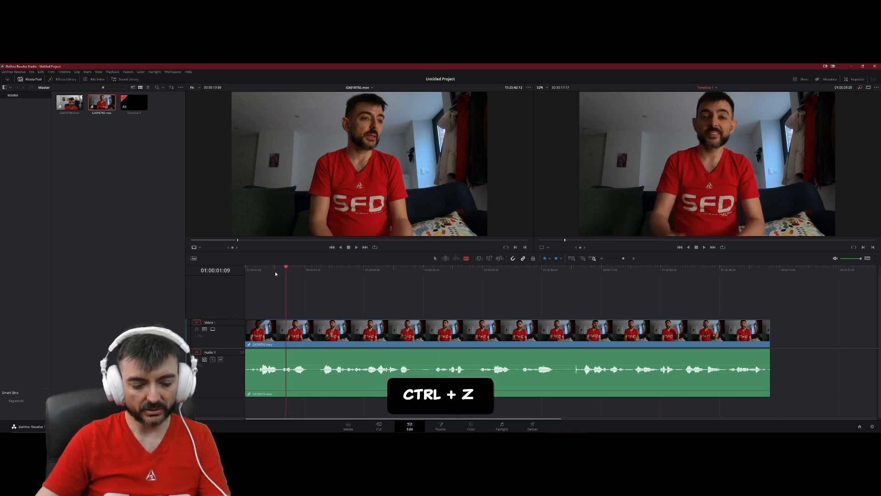
{"action": "key", "text": "Ctrl+Shift+Z"}
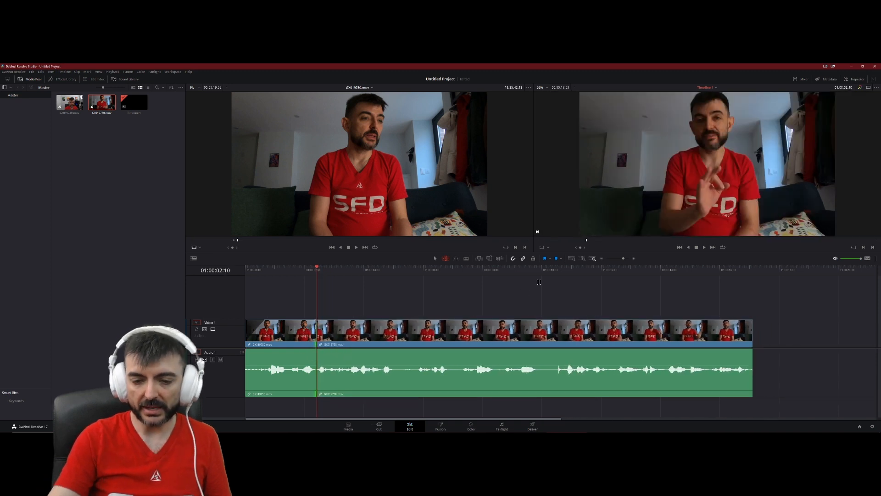
Play back across the new cut, replay around it, then stop playback
{"action": "key", "text": "space"}
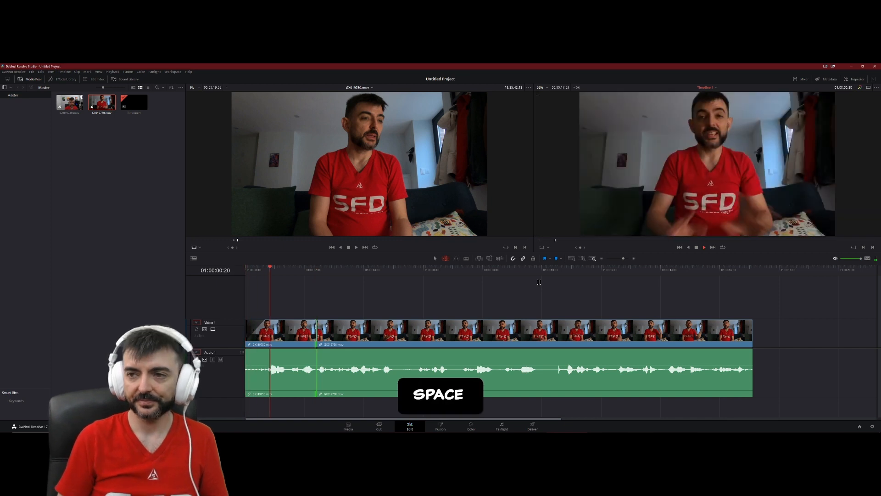
{"action": "key", "text": "space"}
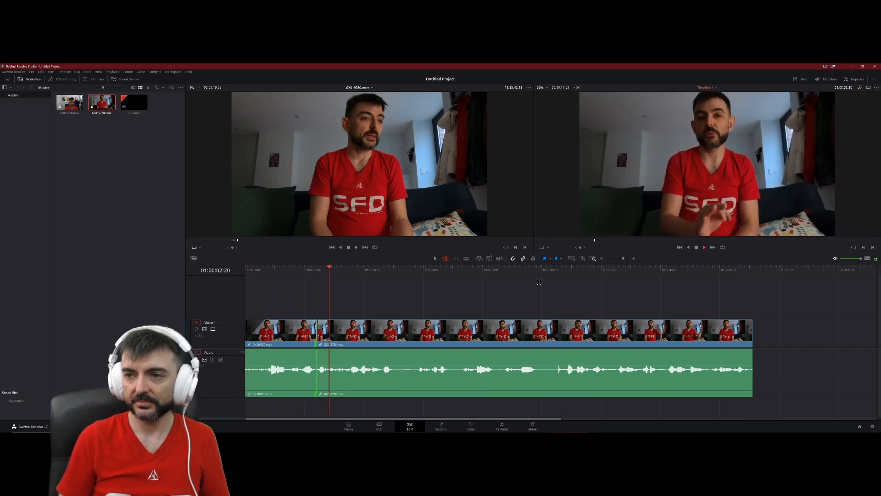
{"action": "key", "text": "space"}
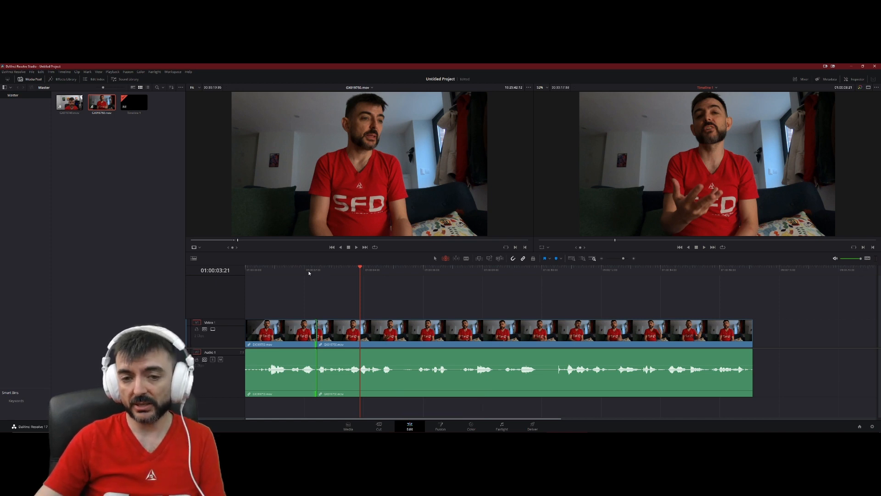
{"action": "key", "text": "space"}
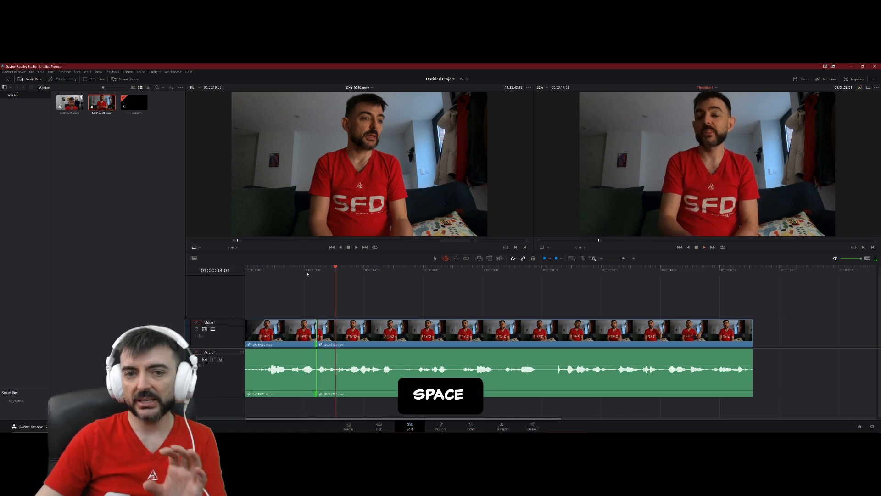
{"action": "key", "text": "space"}
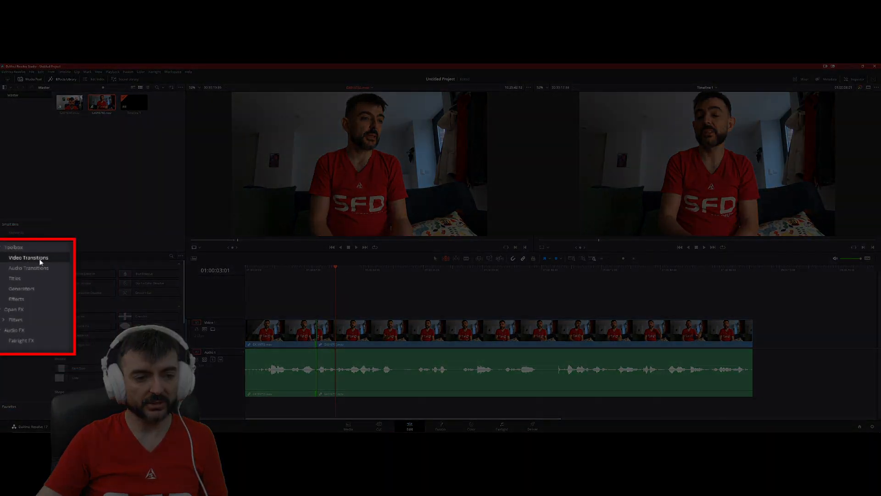
Show the Video Transitions list in the Effects Library
{"action": "left_click", "coordinate": [28, 257]}
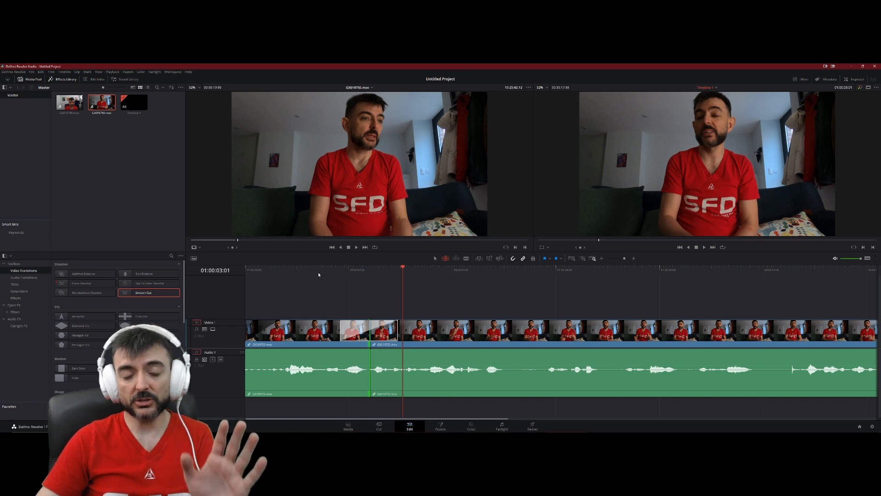
Play back across the first cut repeatedly to review the Smooth Cut transition
{"action": "key", "text": "space"}
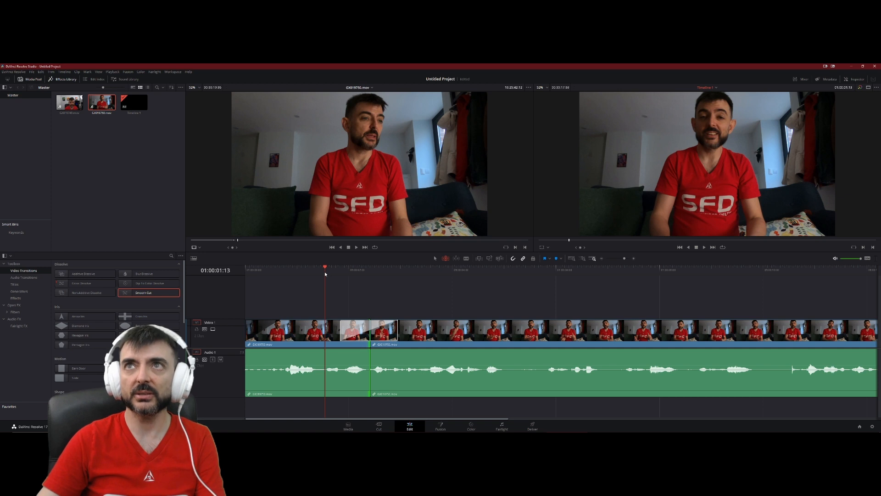
{"action": "key", "text": "space"}
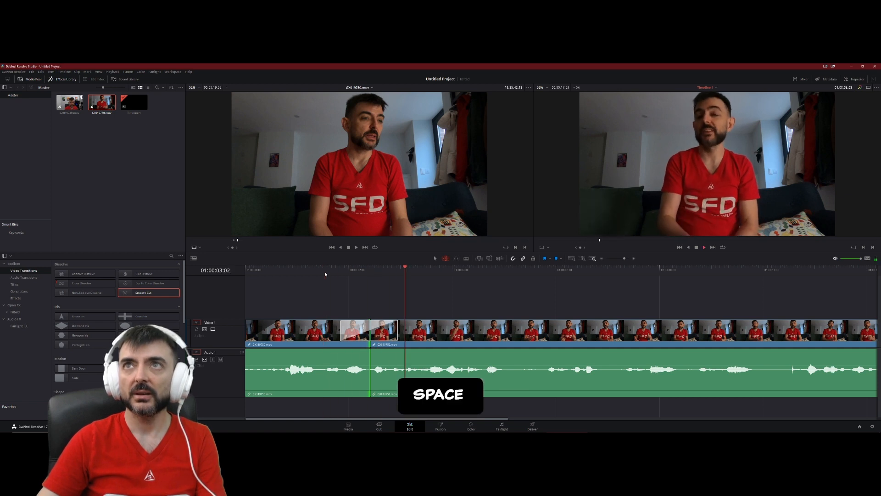
{"action": "key", "text": "space"}
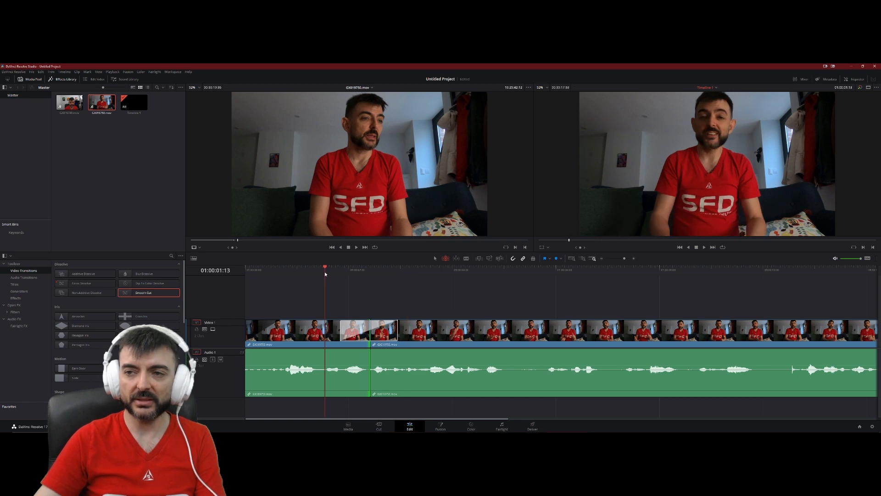
{"action": "key", "text": "Space"}
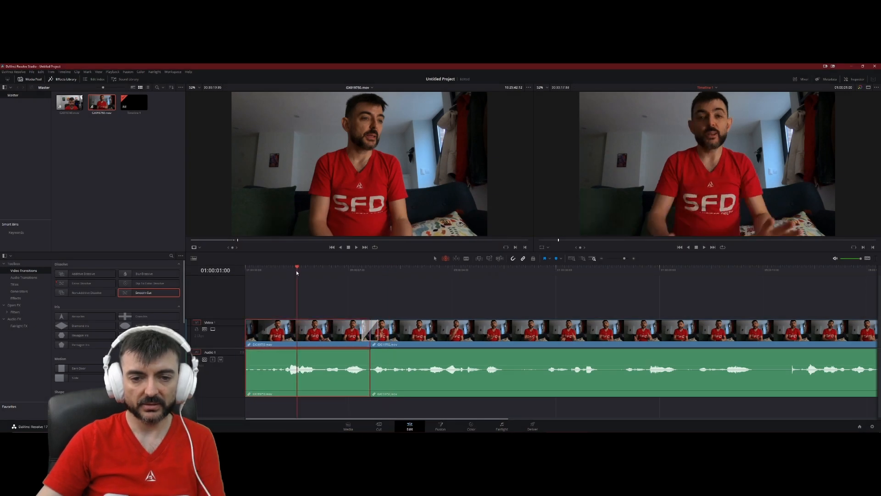
{"action": "key", "text": "space"}
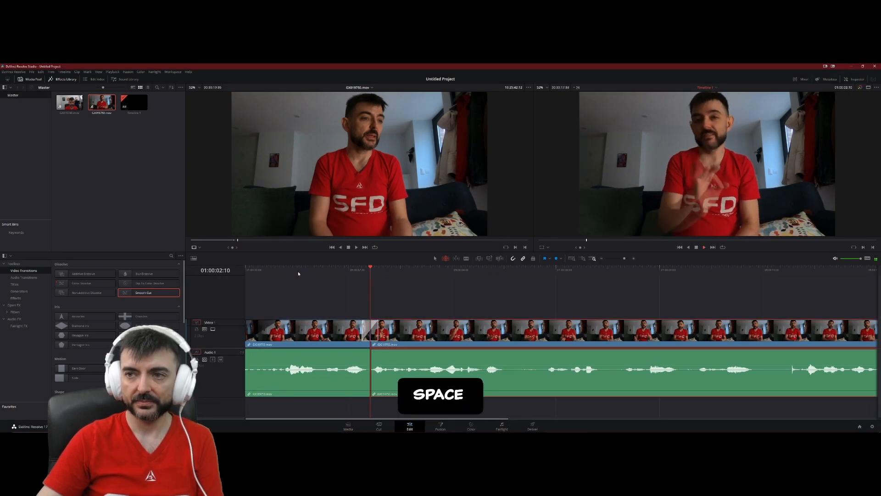
{"action": "key", "text": "space"}
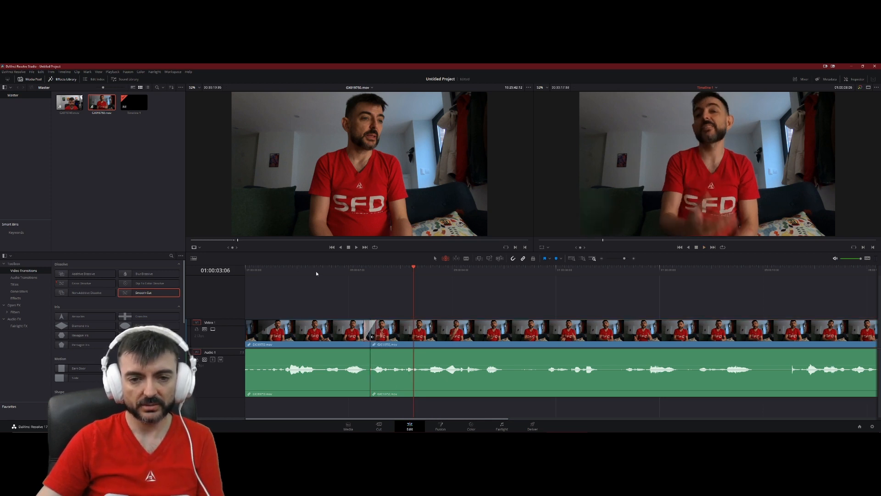
{"action": "key", "text": "space"}
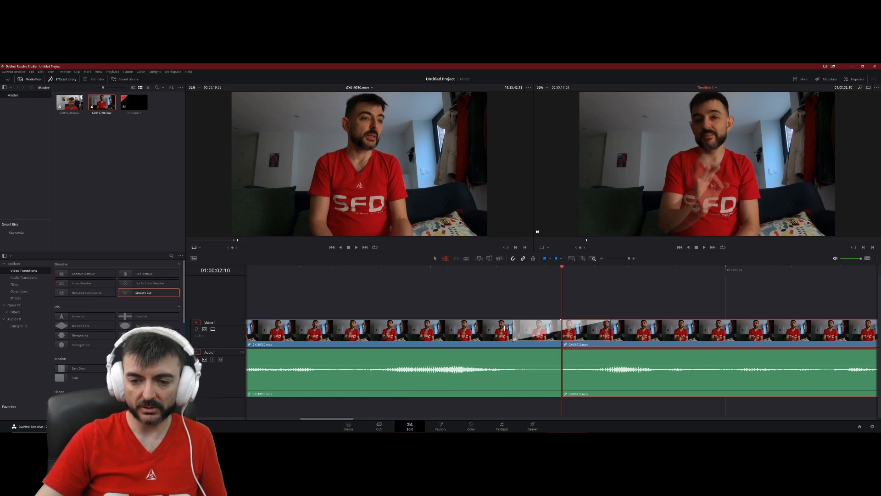
{"action": "key", "text": "ctrl"}
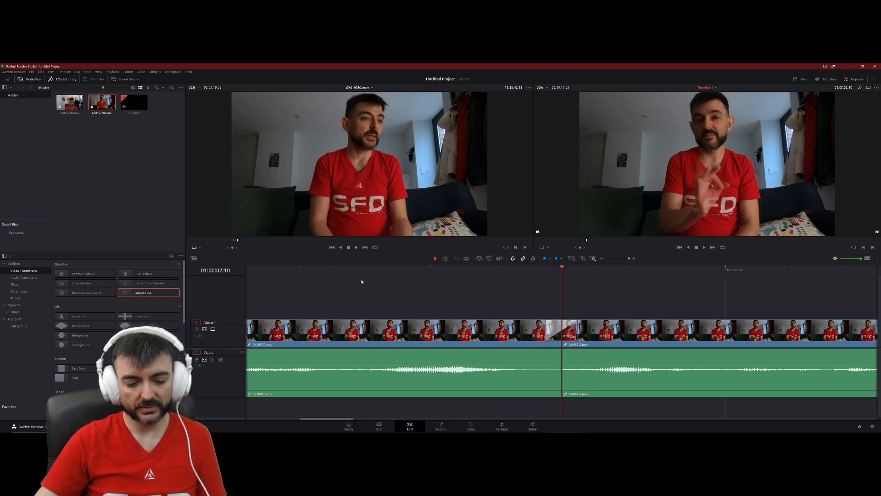
{"action": "key", "text": "shift"}
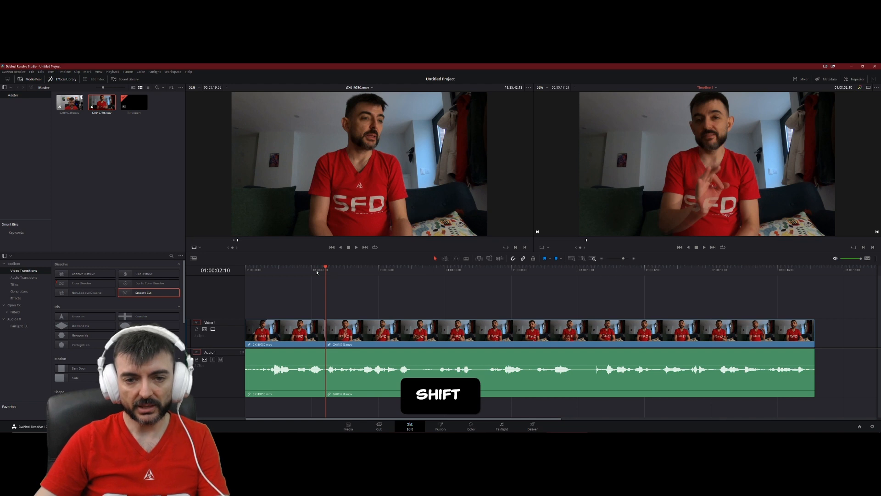
Play to the unwanted stretch and blade the clip about five seconds in
{"action": "key", "text": "space"}
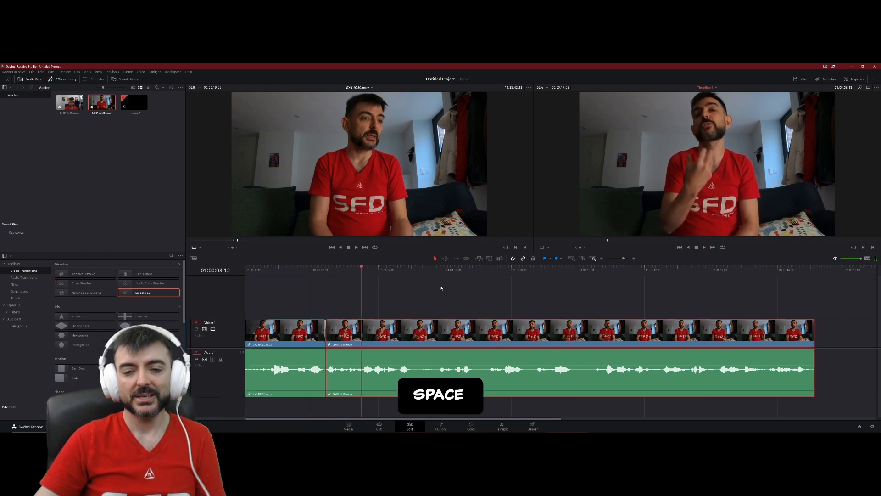
{"action": "key", "text": "space"}
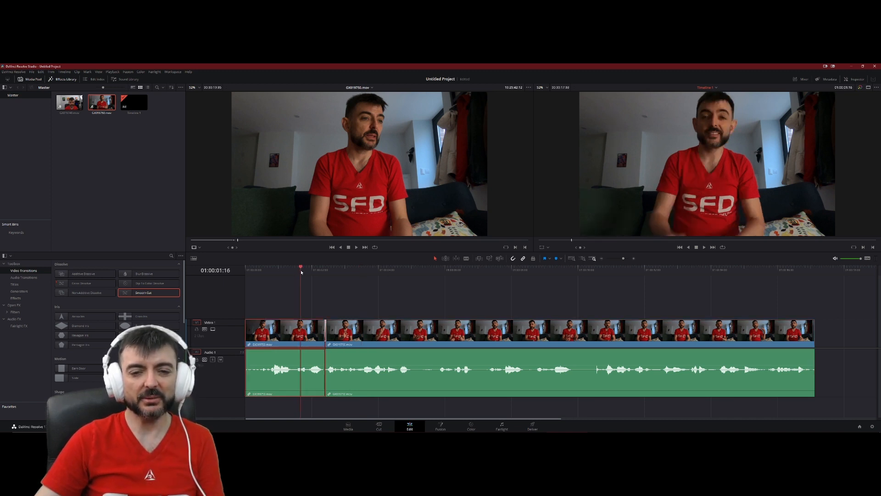
{"action": "key", "text": "space"}
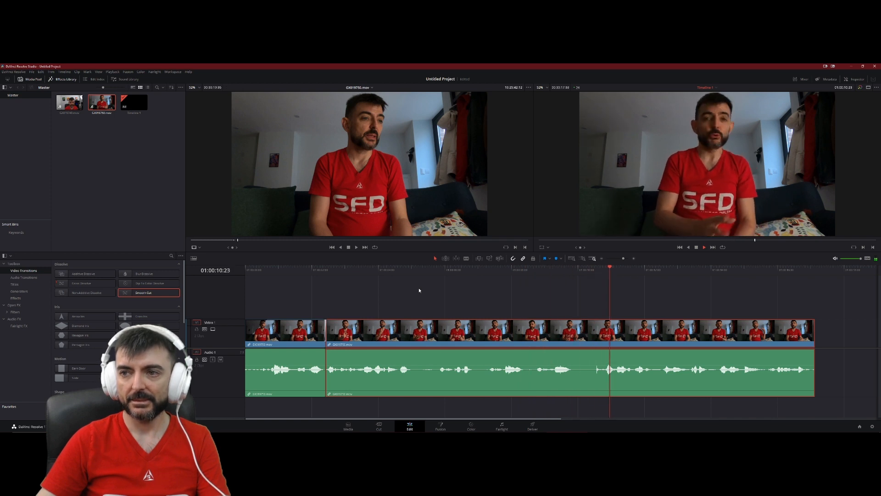
{"action": "key", "text": "SPACE"}
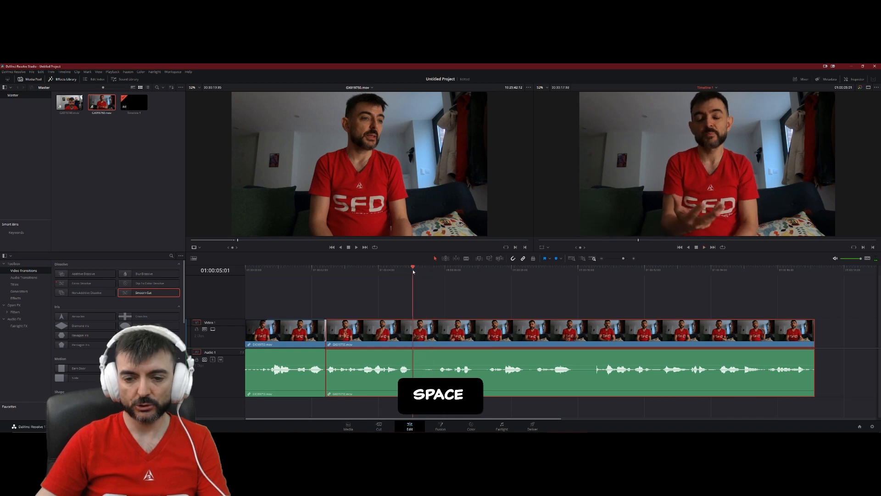
{"action": "key", "text": "ctrl+b"}
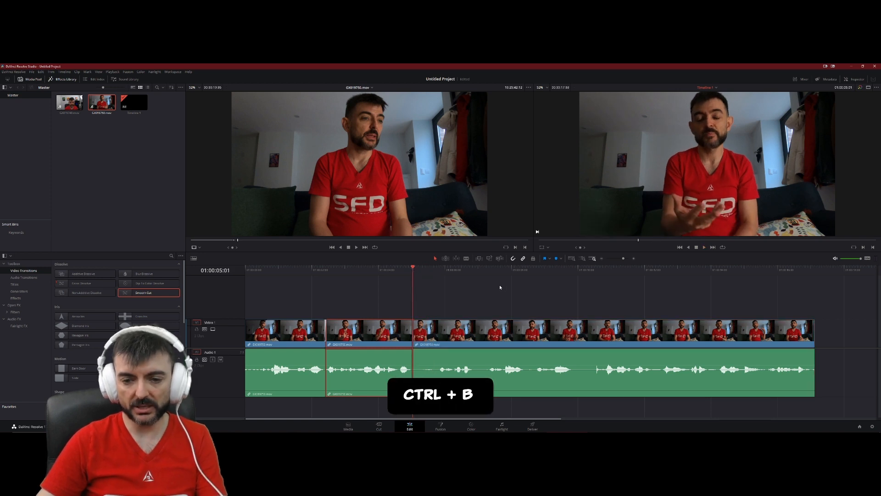
{"action": "key", "text": "Ctrl+B"}
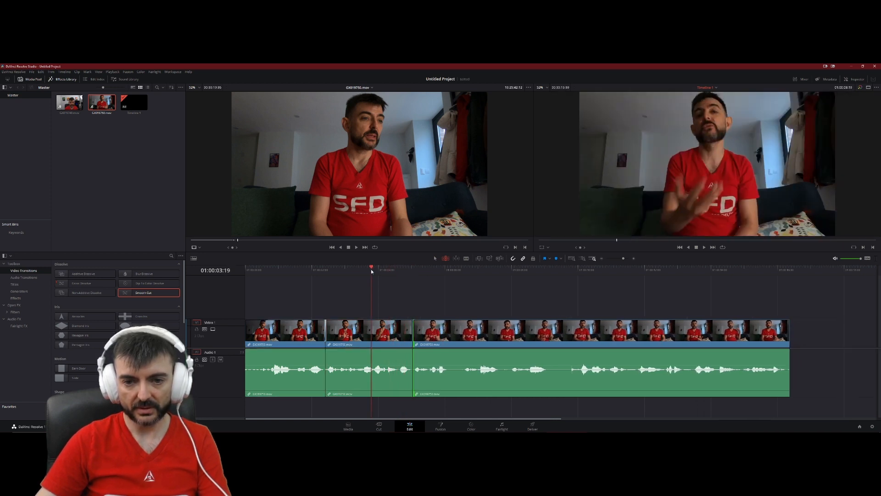
{"action": "key", "text": "space"}
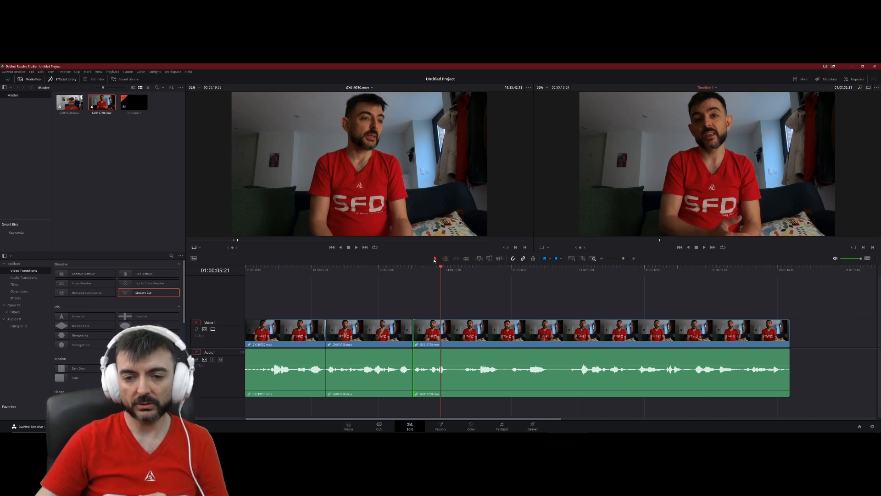
{"action": "mouse_move", "coordinate": [436, 258]}
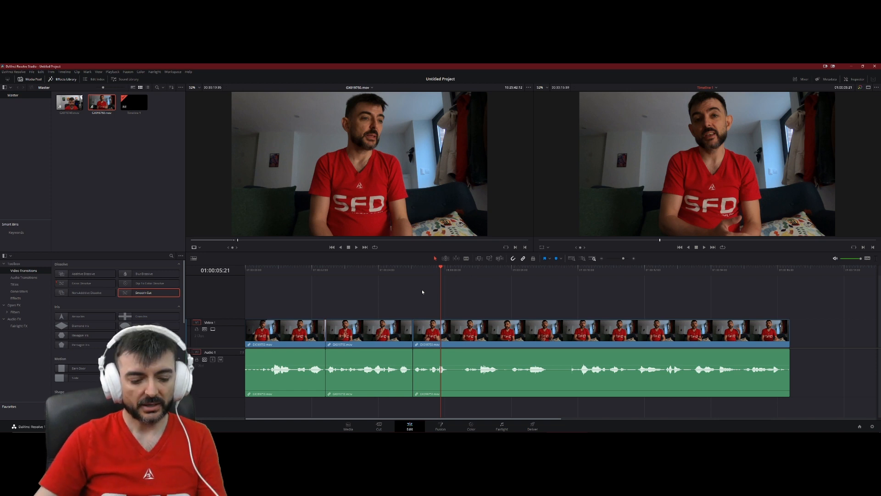
{"action": "key", "text": "Ctrl+C"}
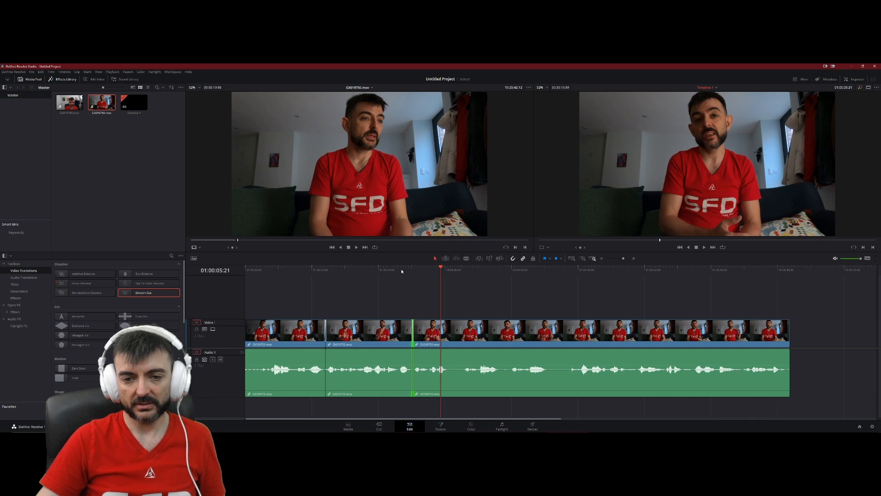
{"action": "key", "text": "space"}
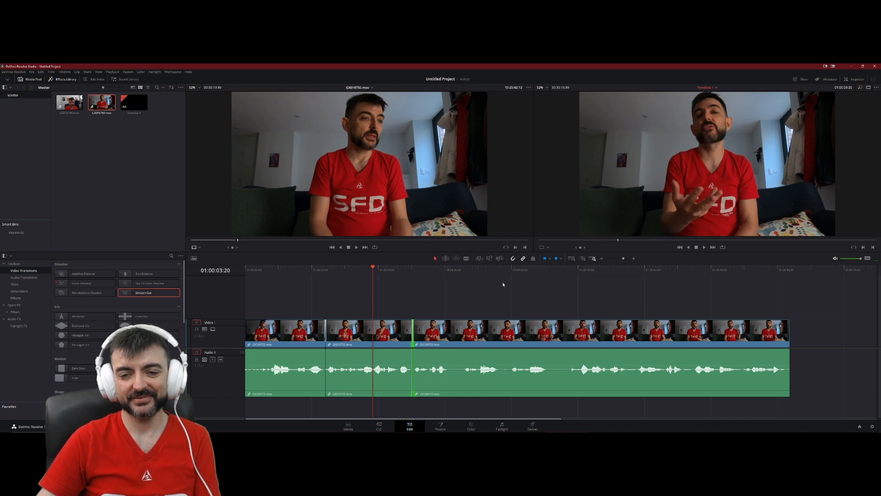
{"action": "key", "text": "Space"}
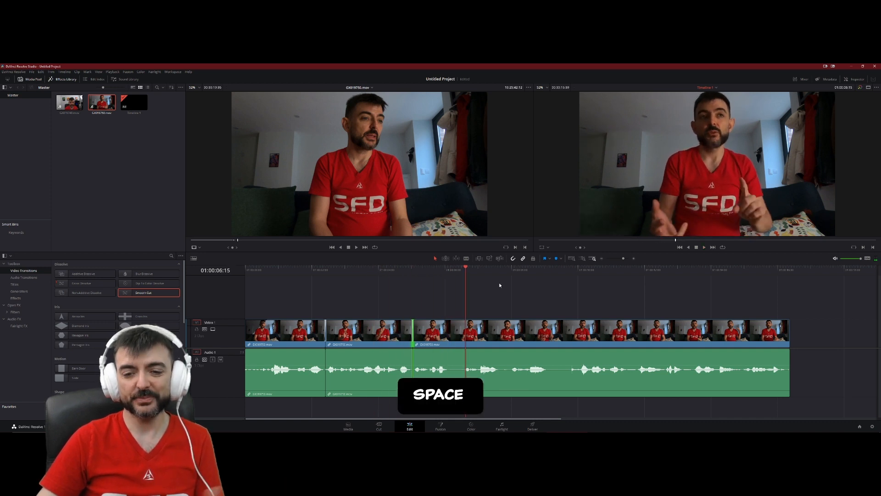
{"action": "key", "text": "space"}
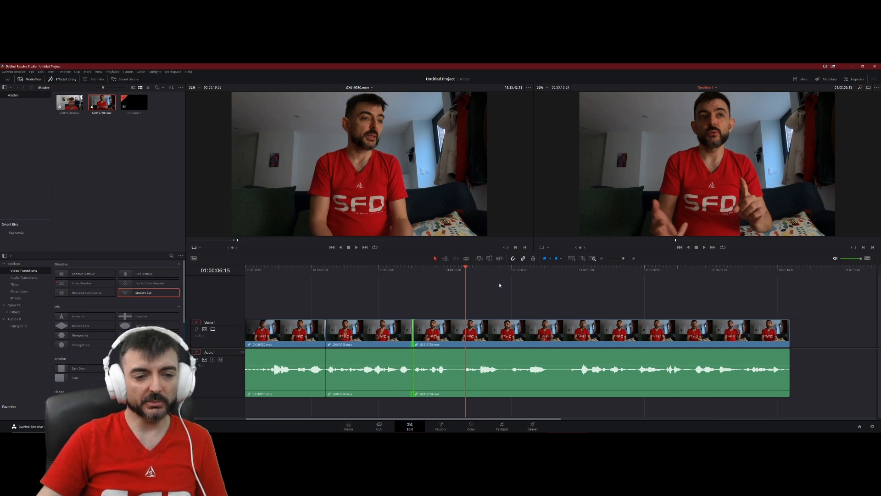
{"action": "mouse_move", "coordinate": [290, 310]}
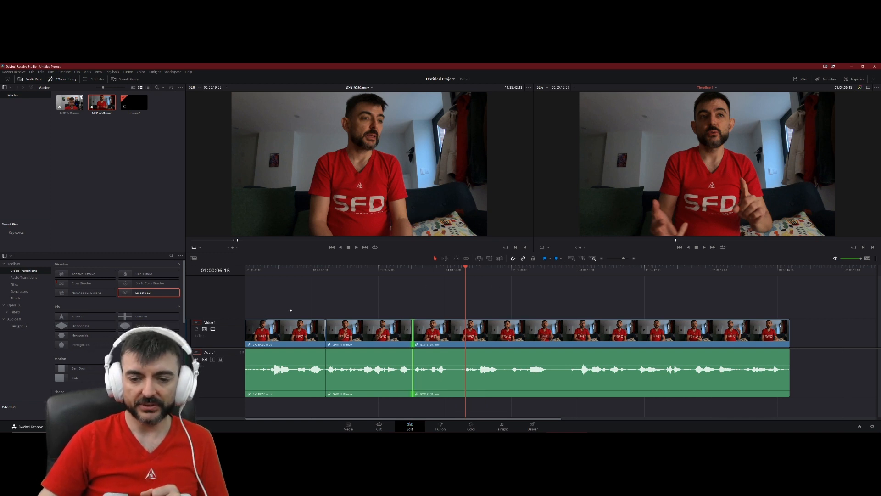
{"action": "left_click", "coordinate": [758, 267]}
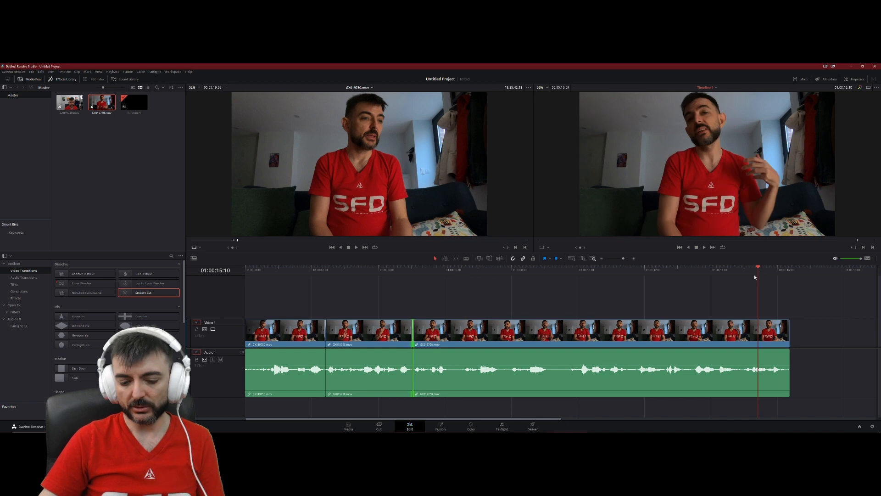
Play the three-clip edit through to the end of the timeline
{"action": "key", "text": "space"}
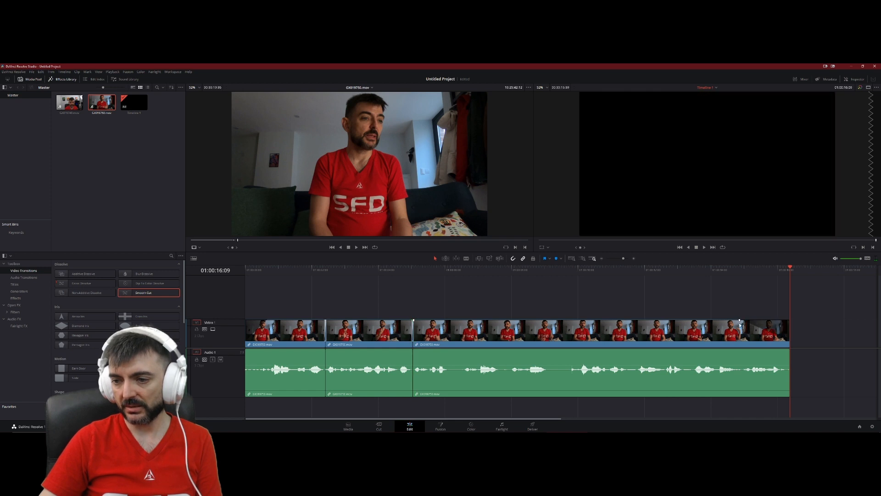
{"action": "key", "text": "Space"}
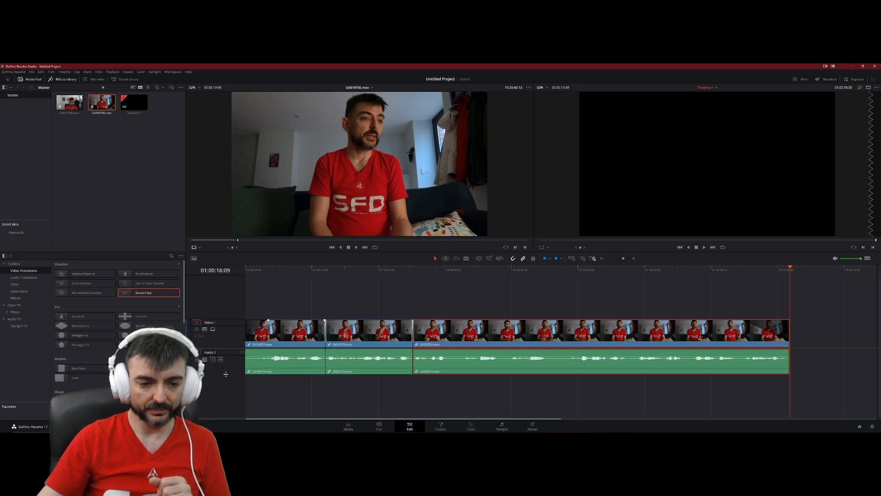
Switch over to File Explorer to fetch the downloaded music file
{"action": "key", "text": "alt+tab"}
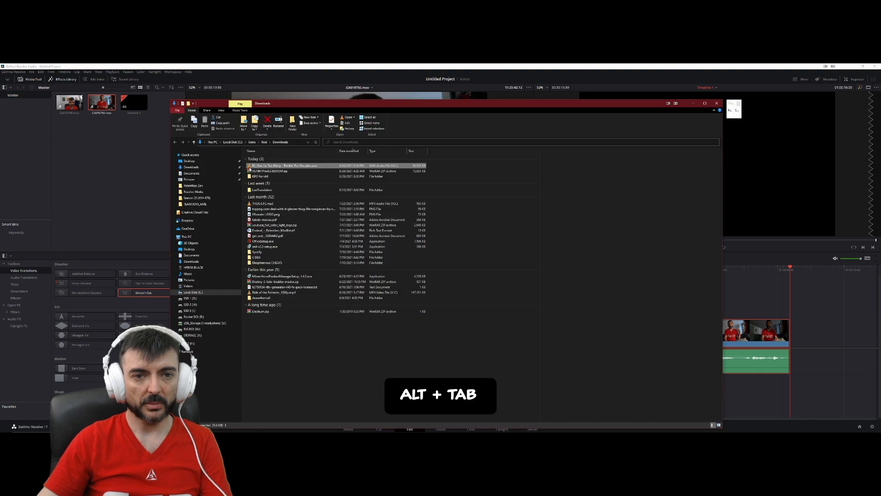
{"action": "key", "text": "alt+tab"}
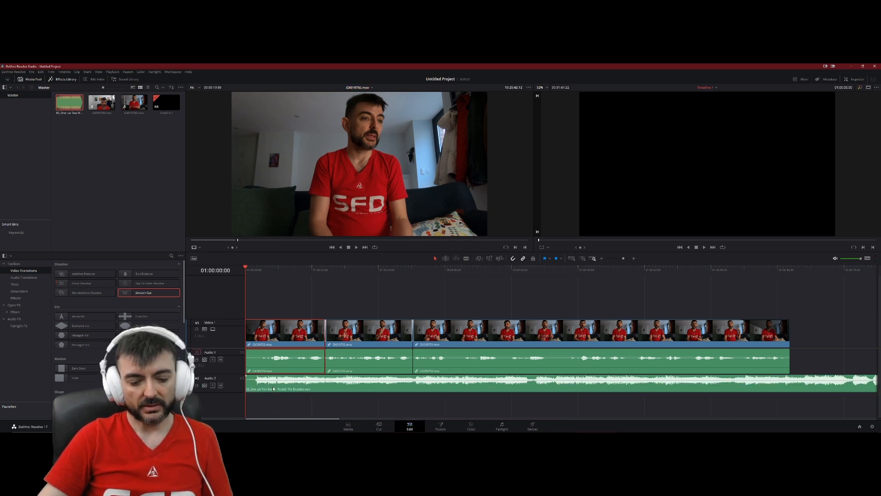
Zoom into the timeline and drag the Audio 2 music volume line down
{"action": "key", "text": "Ctrl+="}
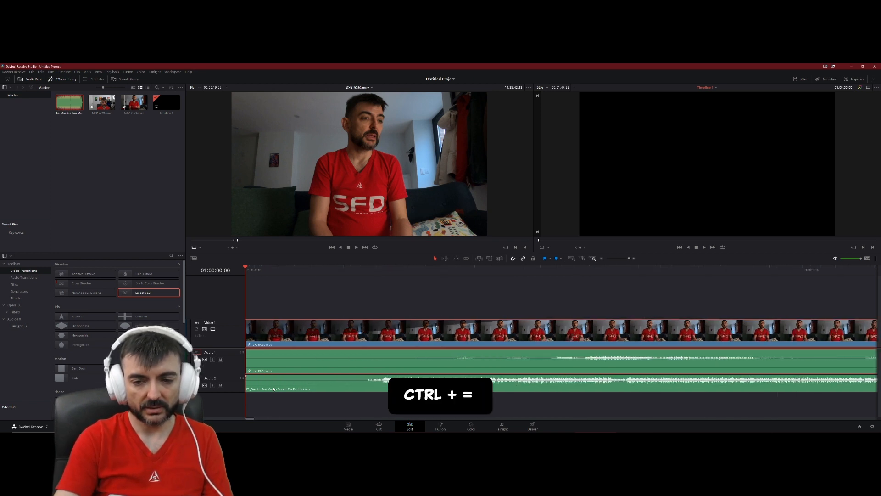
{"action": "key", "text": "ctrl+="}
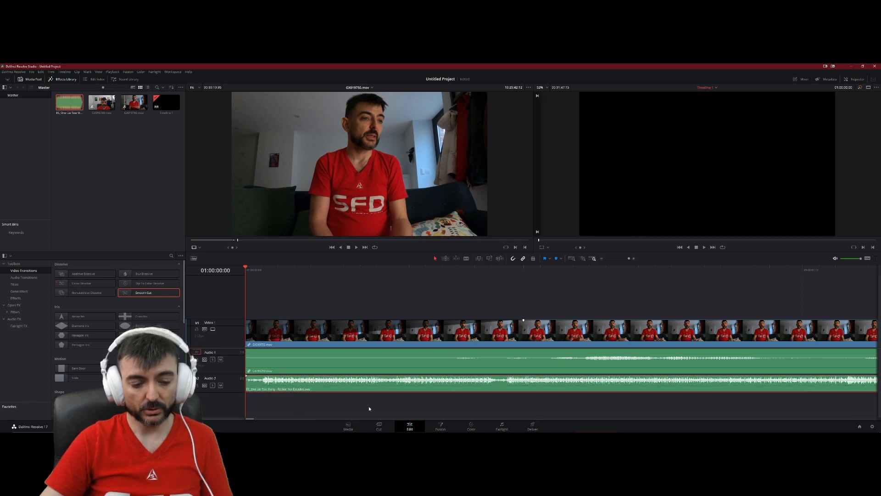
{"action": "key", "text": "Ctrl+z"}
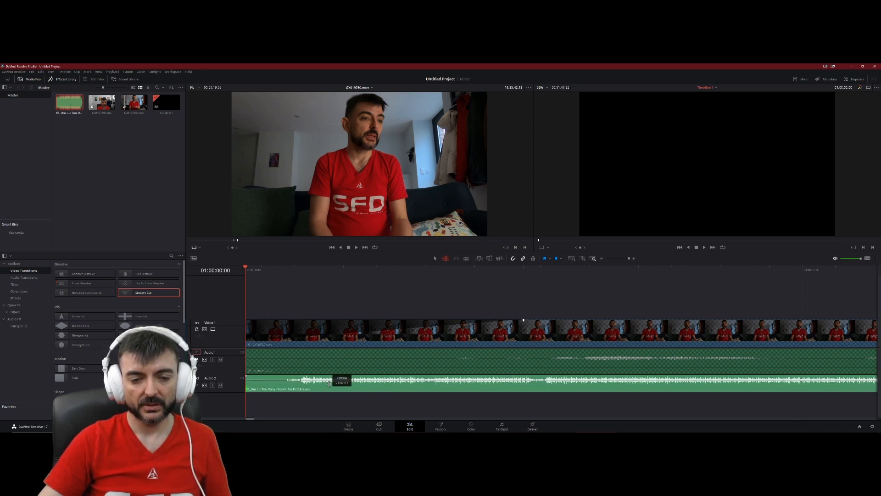
{"action": "left_click_drag", "start_coordinate": [329, 383], "coordinate": [368, 383]}
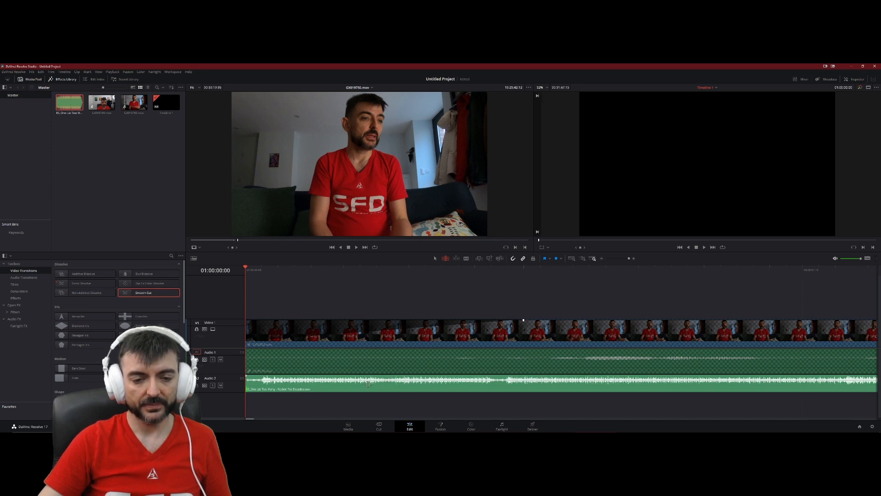
Play the edit back from the start, then fit the timeline to view
{"action": "key", "text": "Home"}
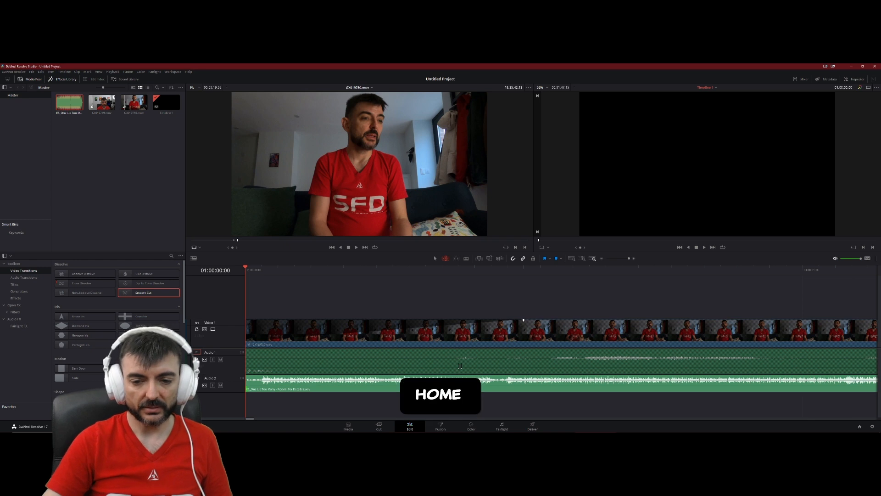
{"action": "key", "text": "space"}
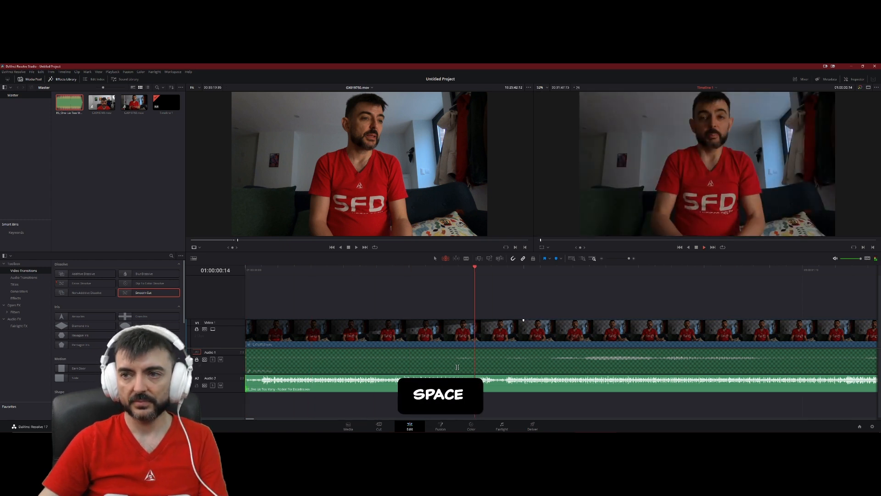
{"action": "key", "text": "space"}
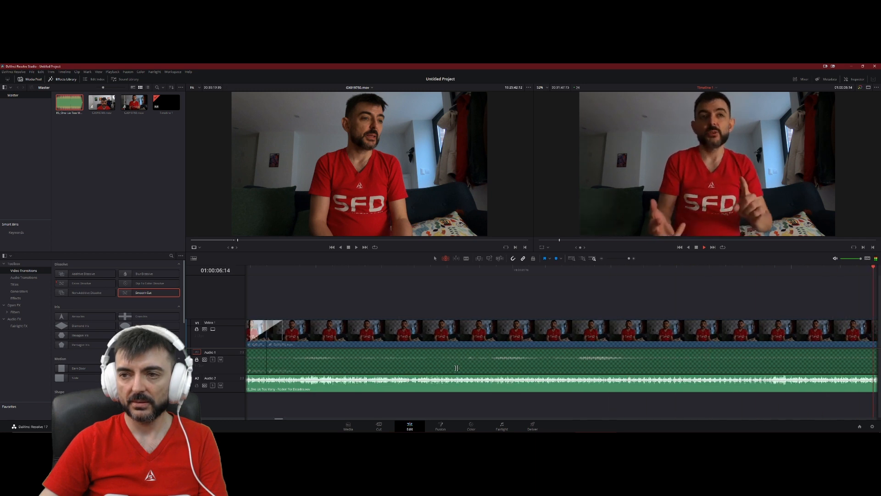
{"action": "key", "text": "space"}
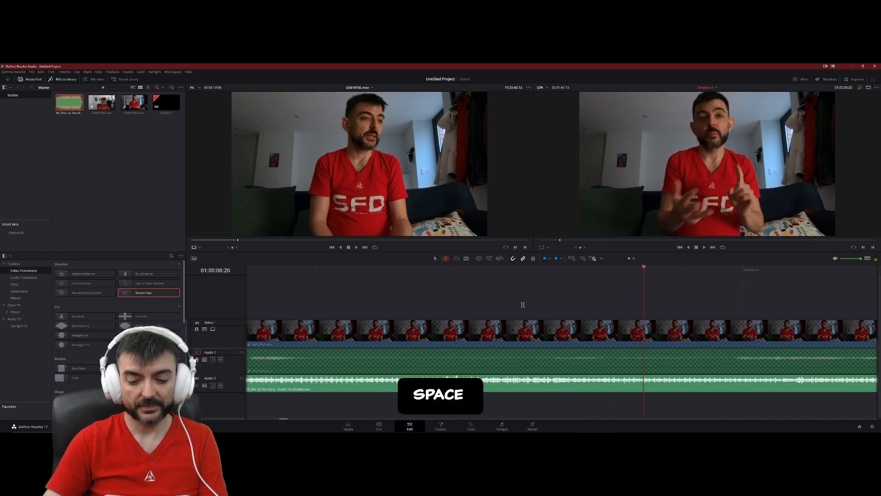
{"action": "key", "text": "shift+z"}
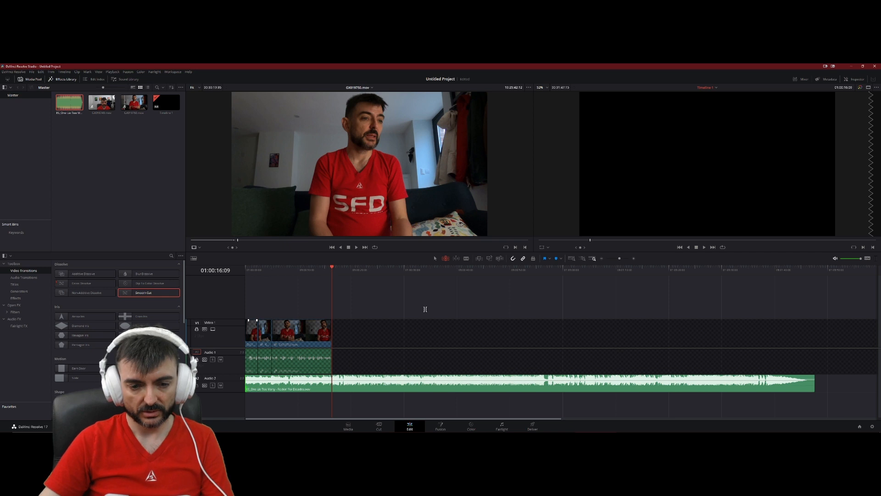
Blade the music at the video's end, delete the excess, and right-click the clip
{"action": "key", "text": "Ctrl+B"}
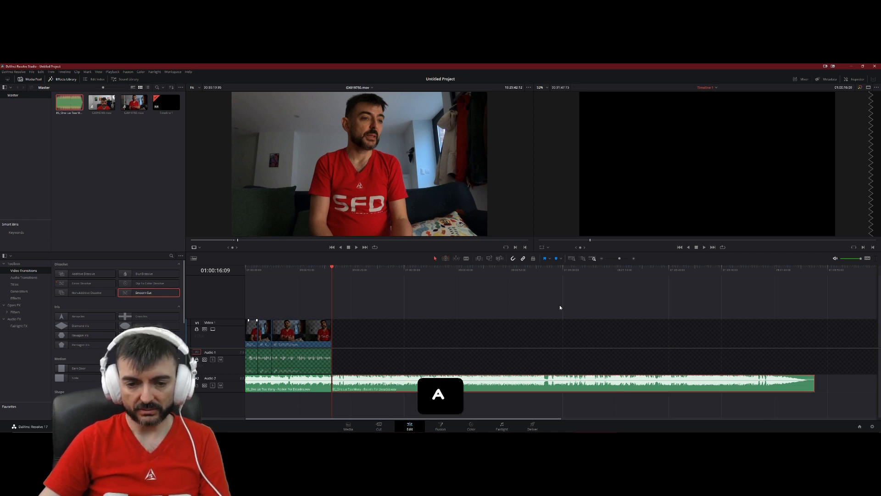
{"action": "key", "text": "Delete"}
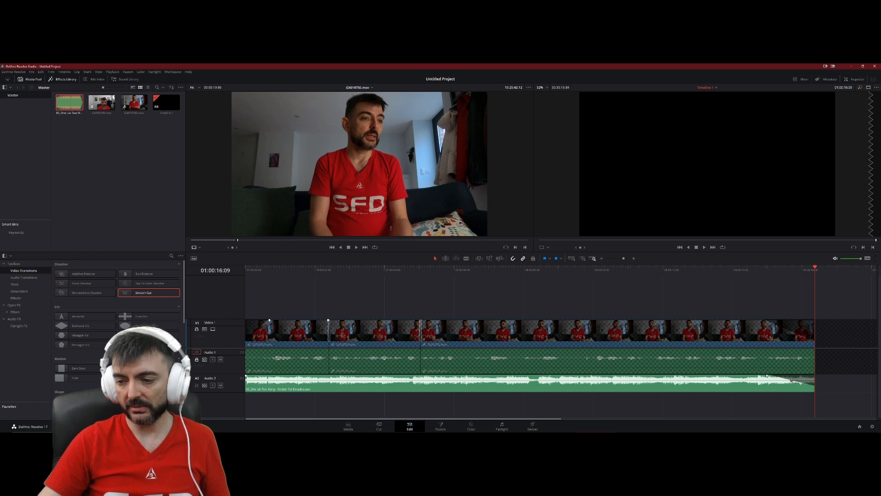
{"action": "right_click", "coordinate": [792, 382]}
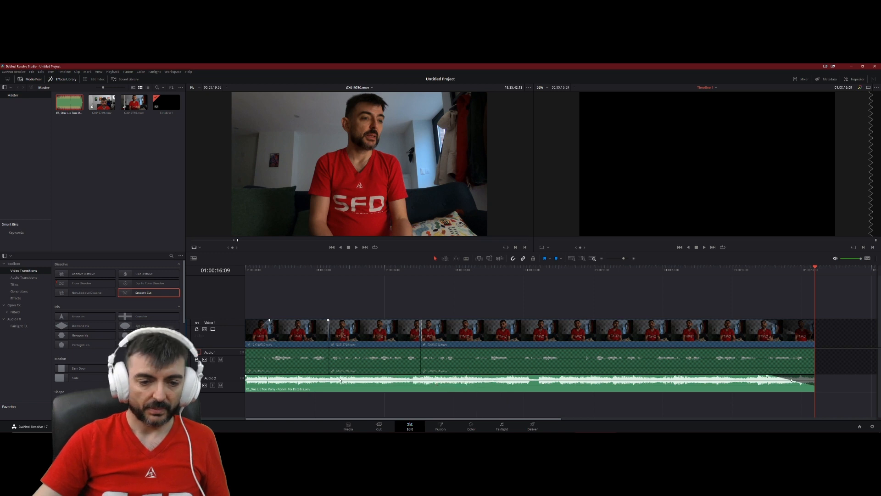
Lower the Audio 2 music level further, replay the edit, and go to Deliver
{"action": "key", "text": "Home"}
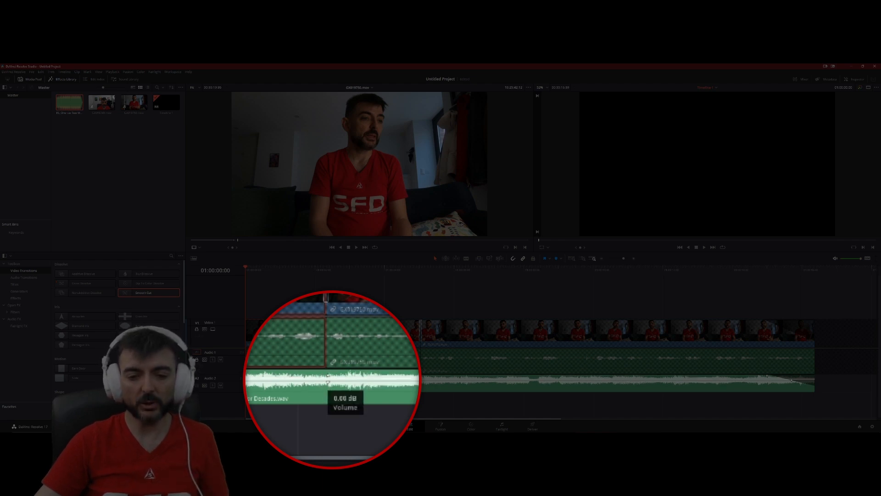
{"action": "left_click_drag", "start_coordinate": [348, 390], "coordinate": [383, 383]}
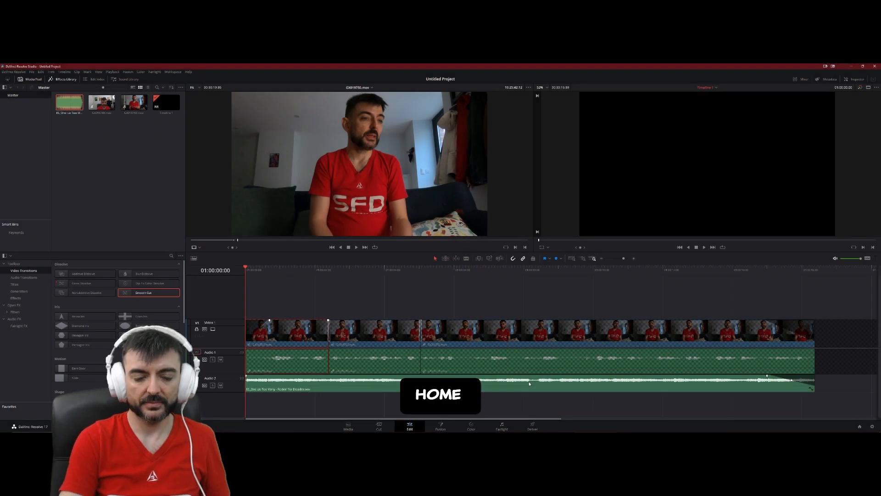
{"action": "key", "text": "space"}
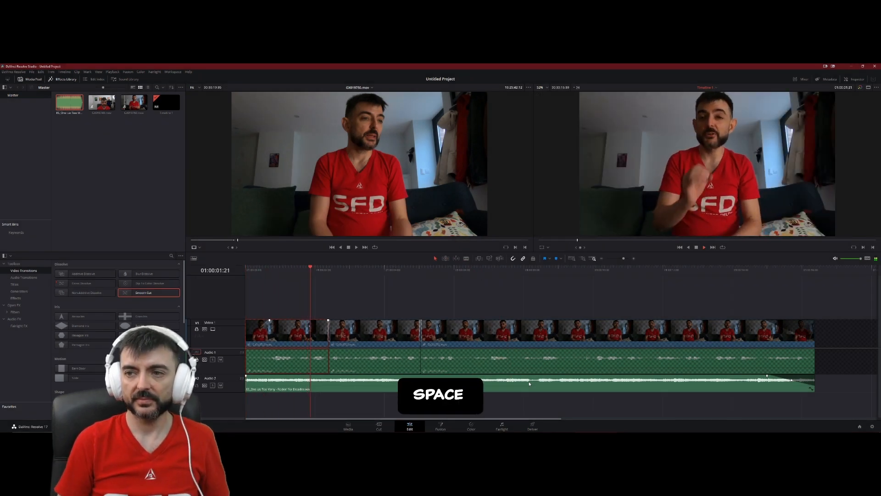
{"action": "key", "text": "space"}
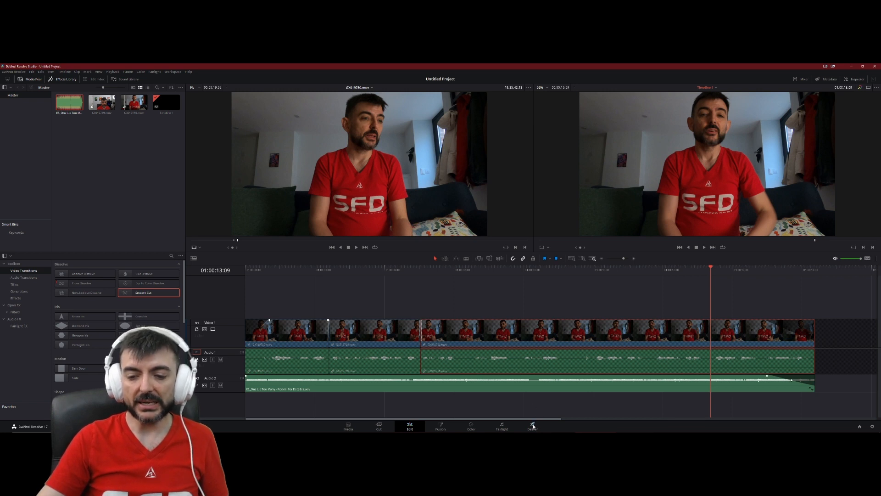
{"action": "left_click", "coordinate": [532, 426]}
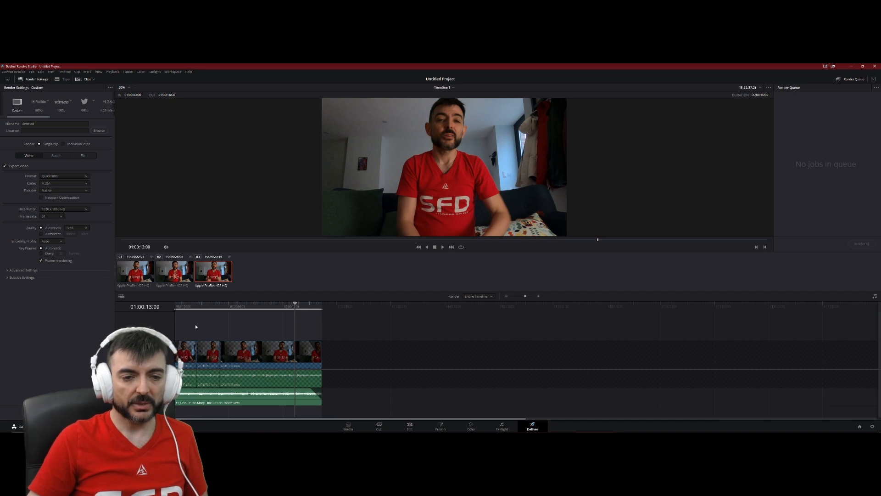
{"action": "mouse_move", "coordinate": [275, 337]}
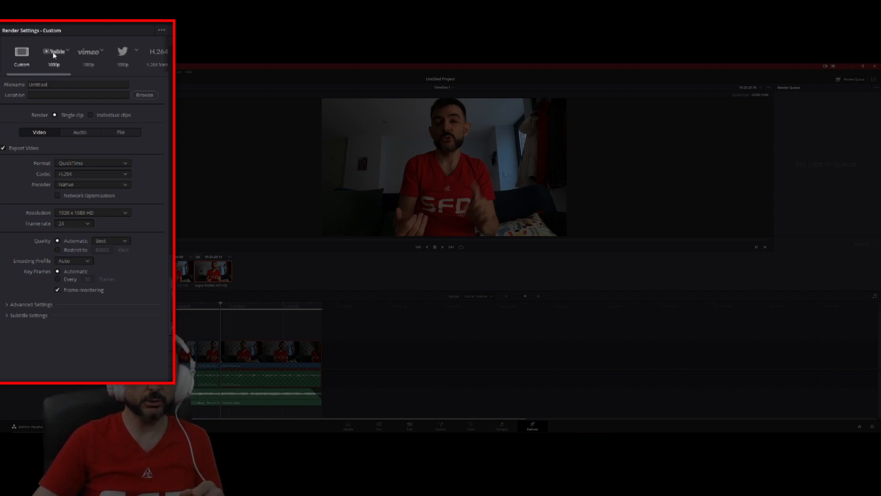
Apply the YouTube 1080p render preset and name the output file 'Pots'
{"action": "left_click", "coordinate": [52, 52]}
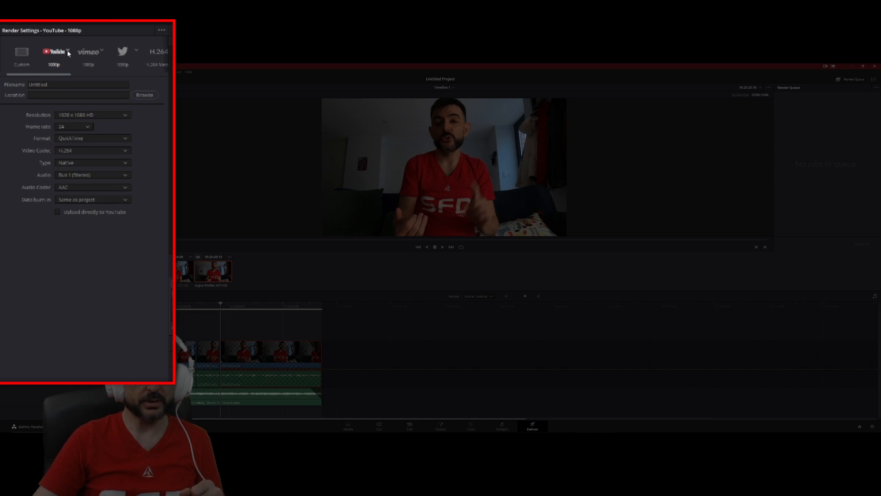
{"action": "left_click", "coordinate": [68, 54]}
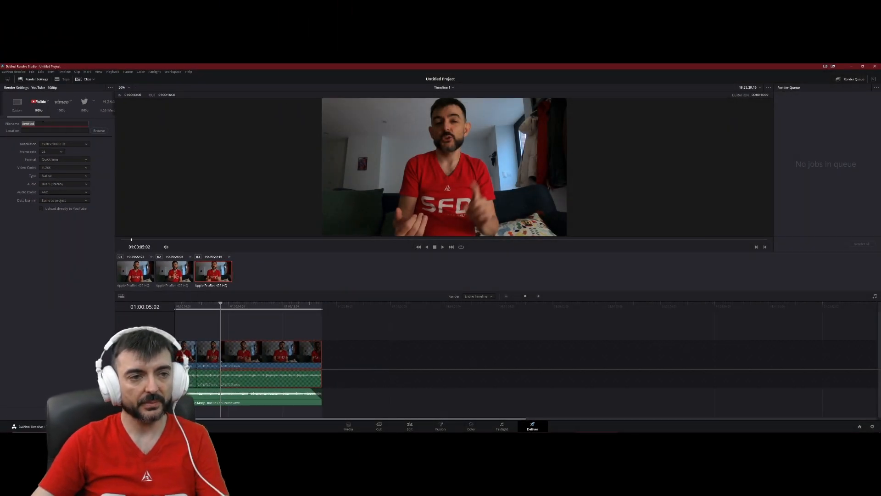
{"action": "type", "text": "Pots"}
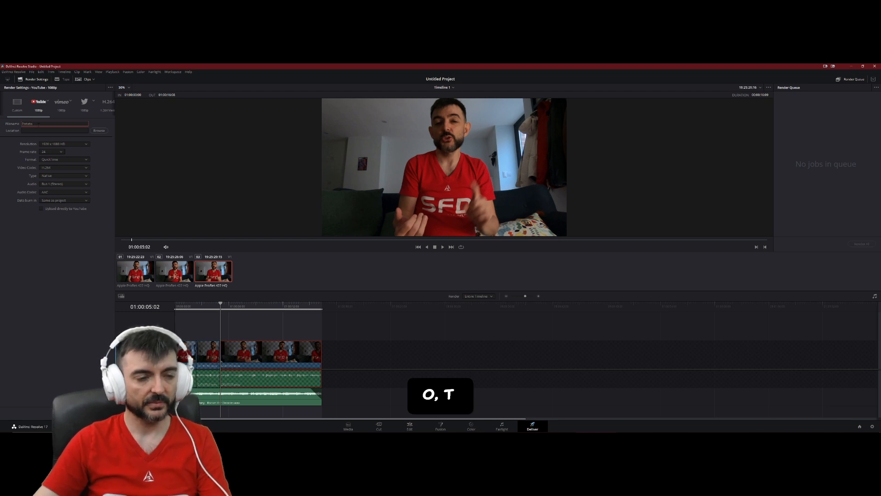
Save the render to the Resolve Media folder and render the queued job
{"action": "key", "text": "Tab"}
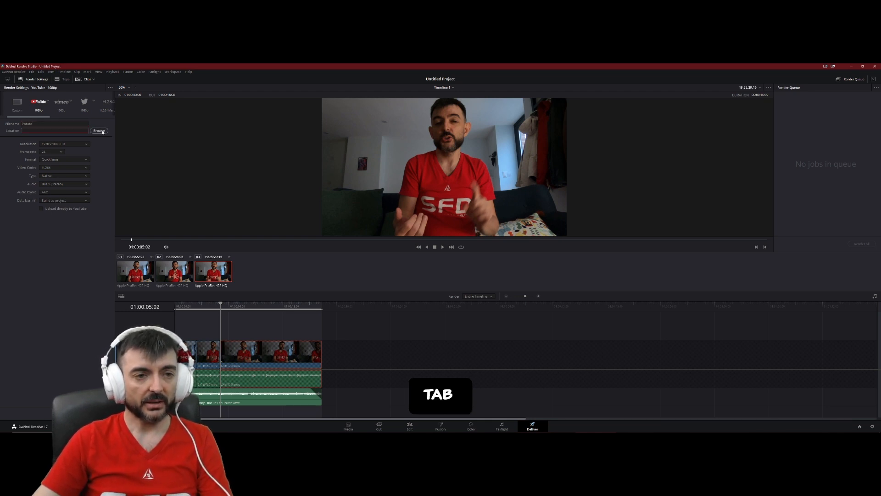
{"action": "left_click", "coordinate": [99, 131]}
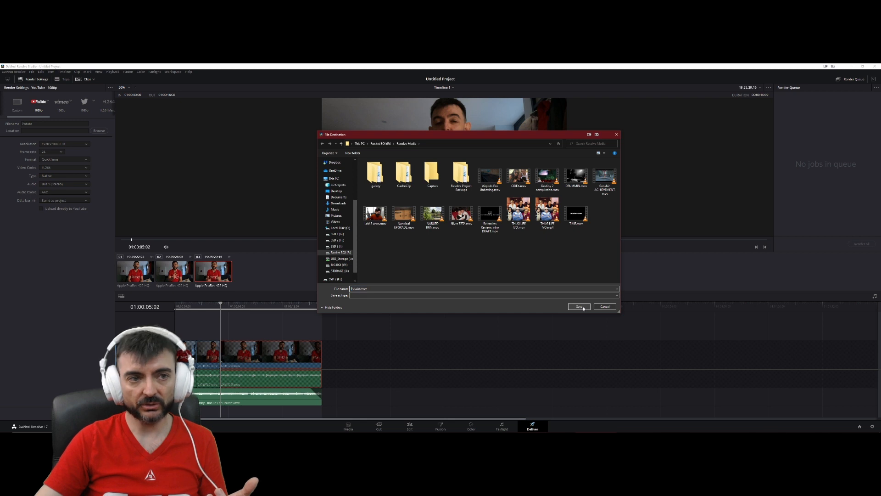
{"action": "left_click", "coordinate": [579, 307]}
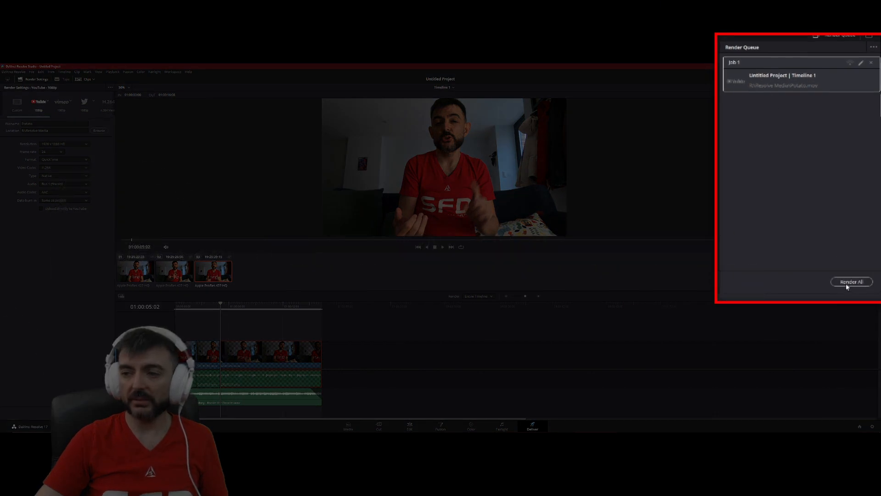
{"action": "left_click", "coordinate": [851, 281]}
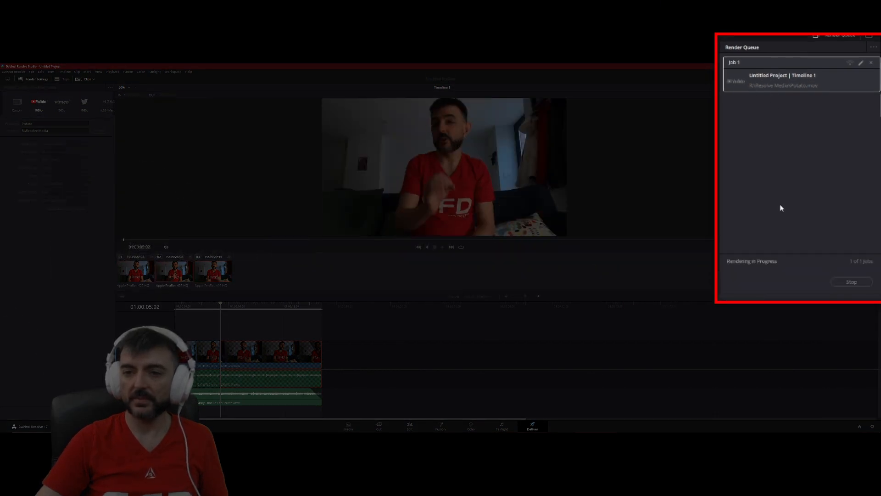